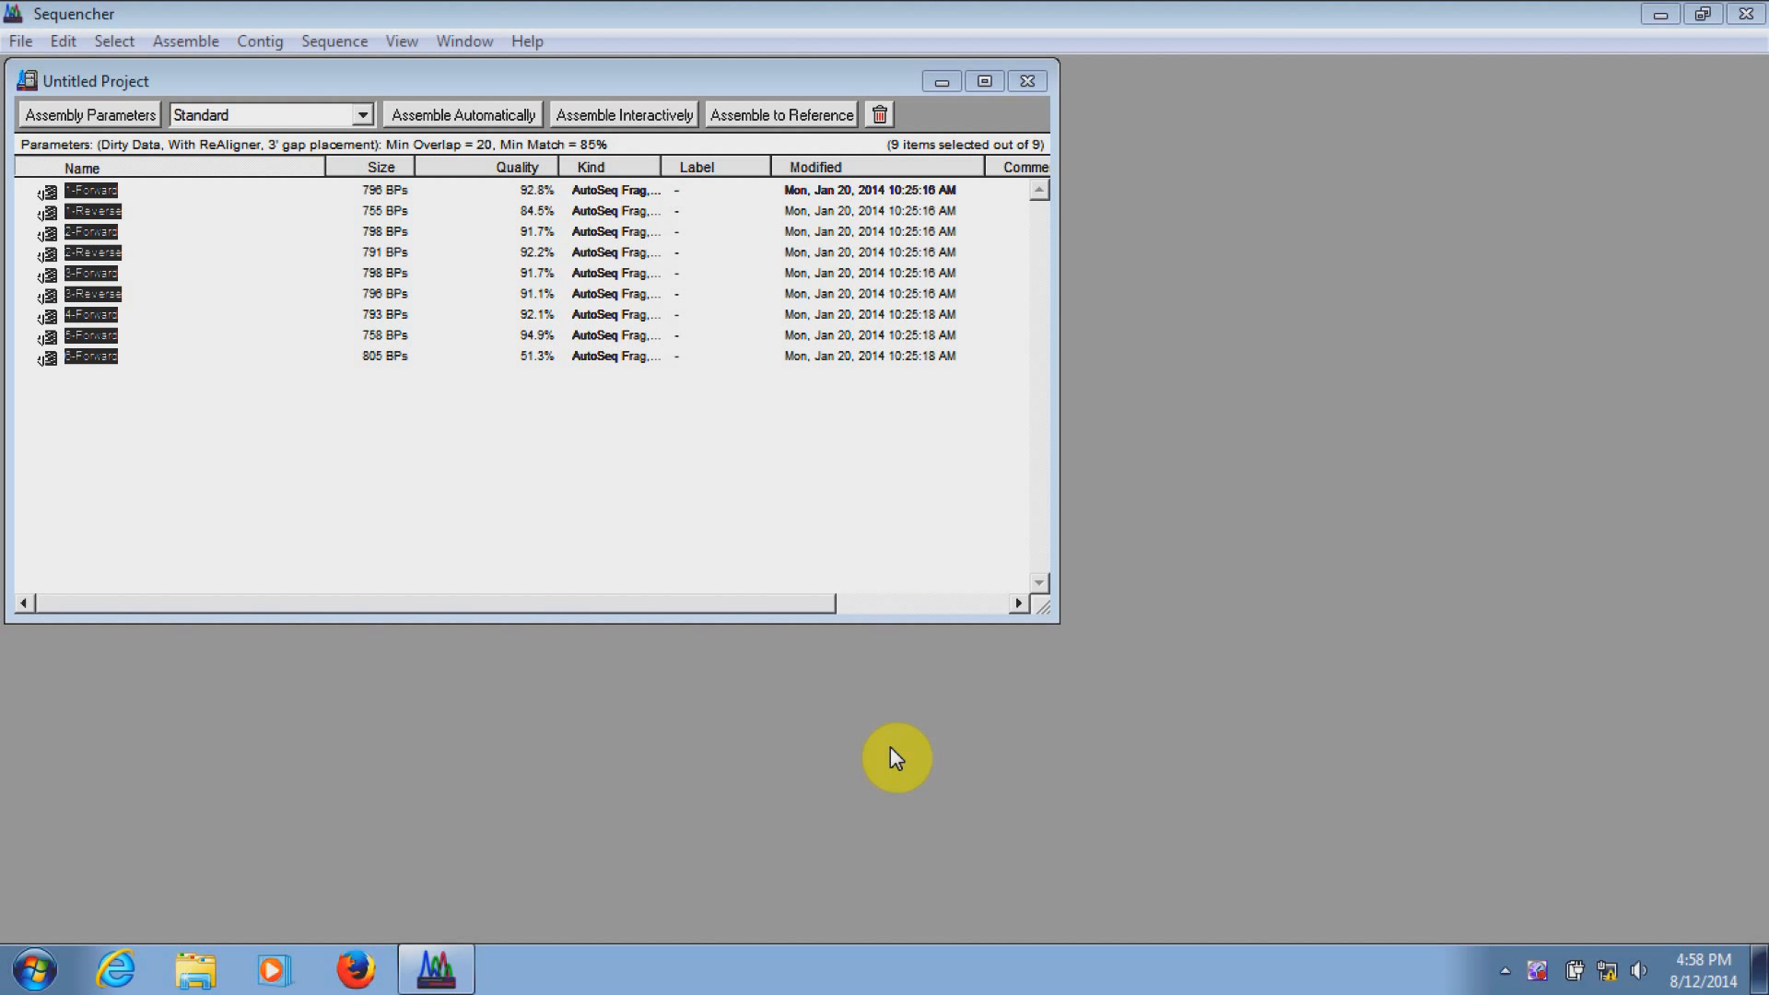
mouse_move(481, 422)
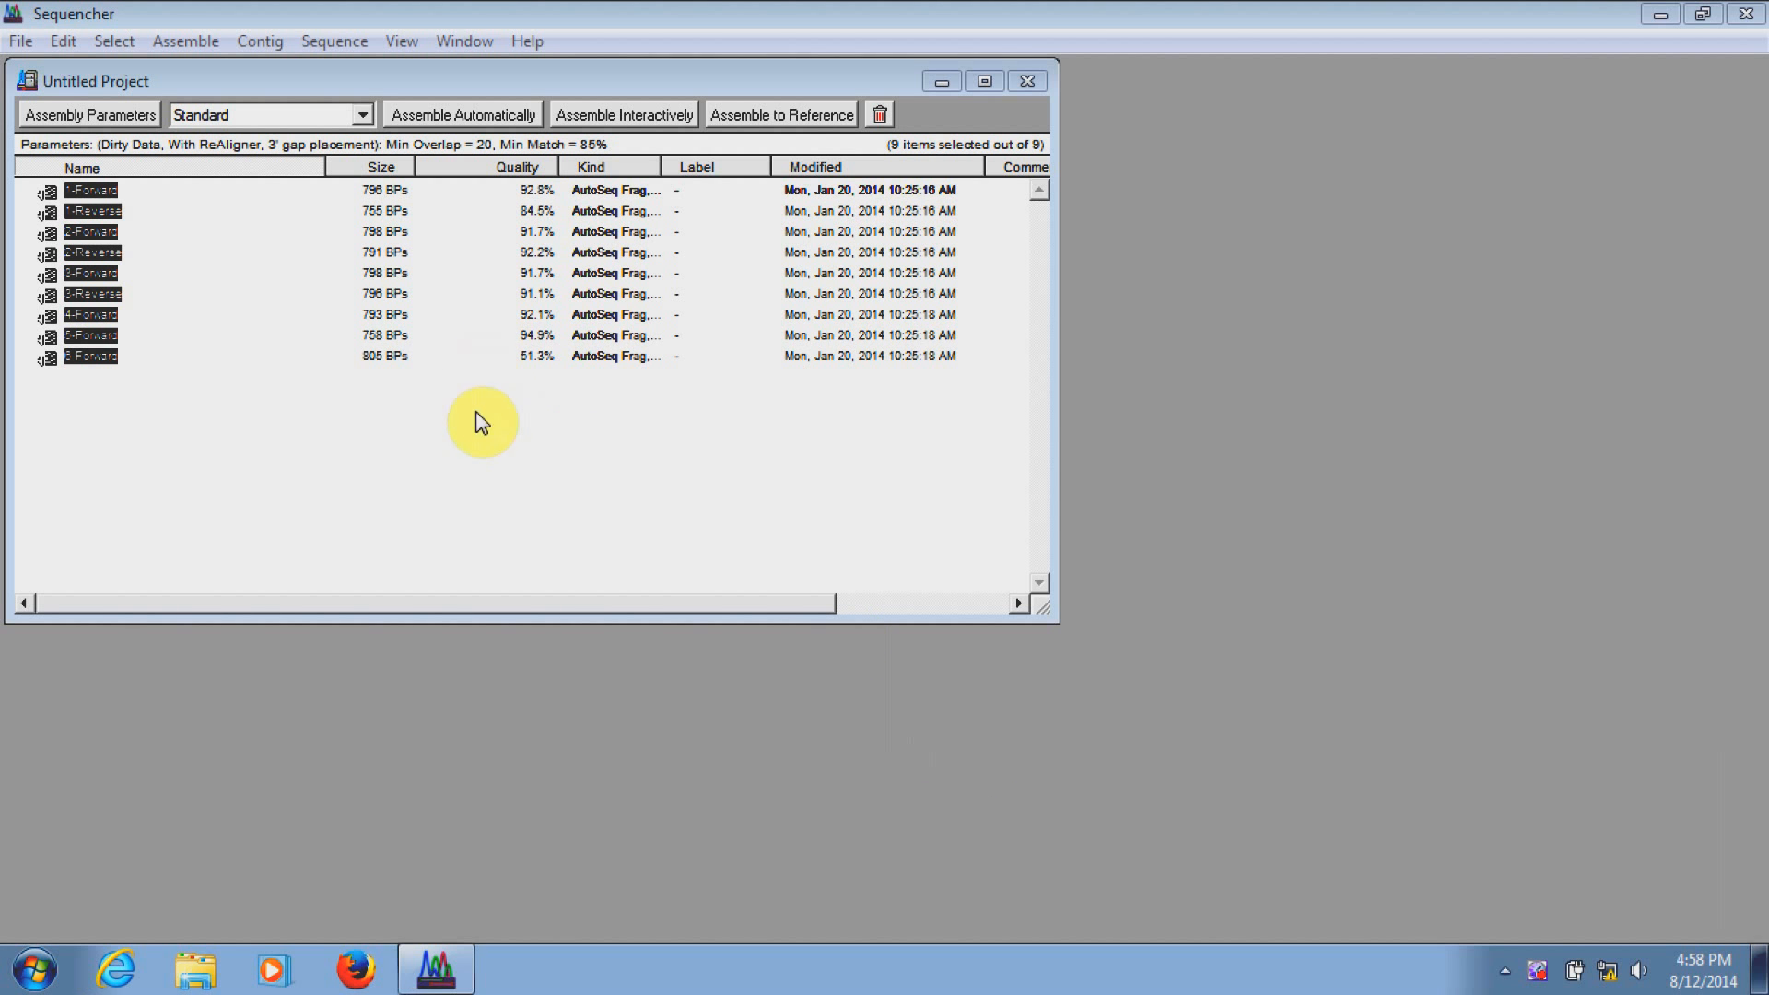
mouse_move(536, 293)
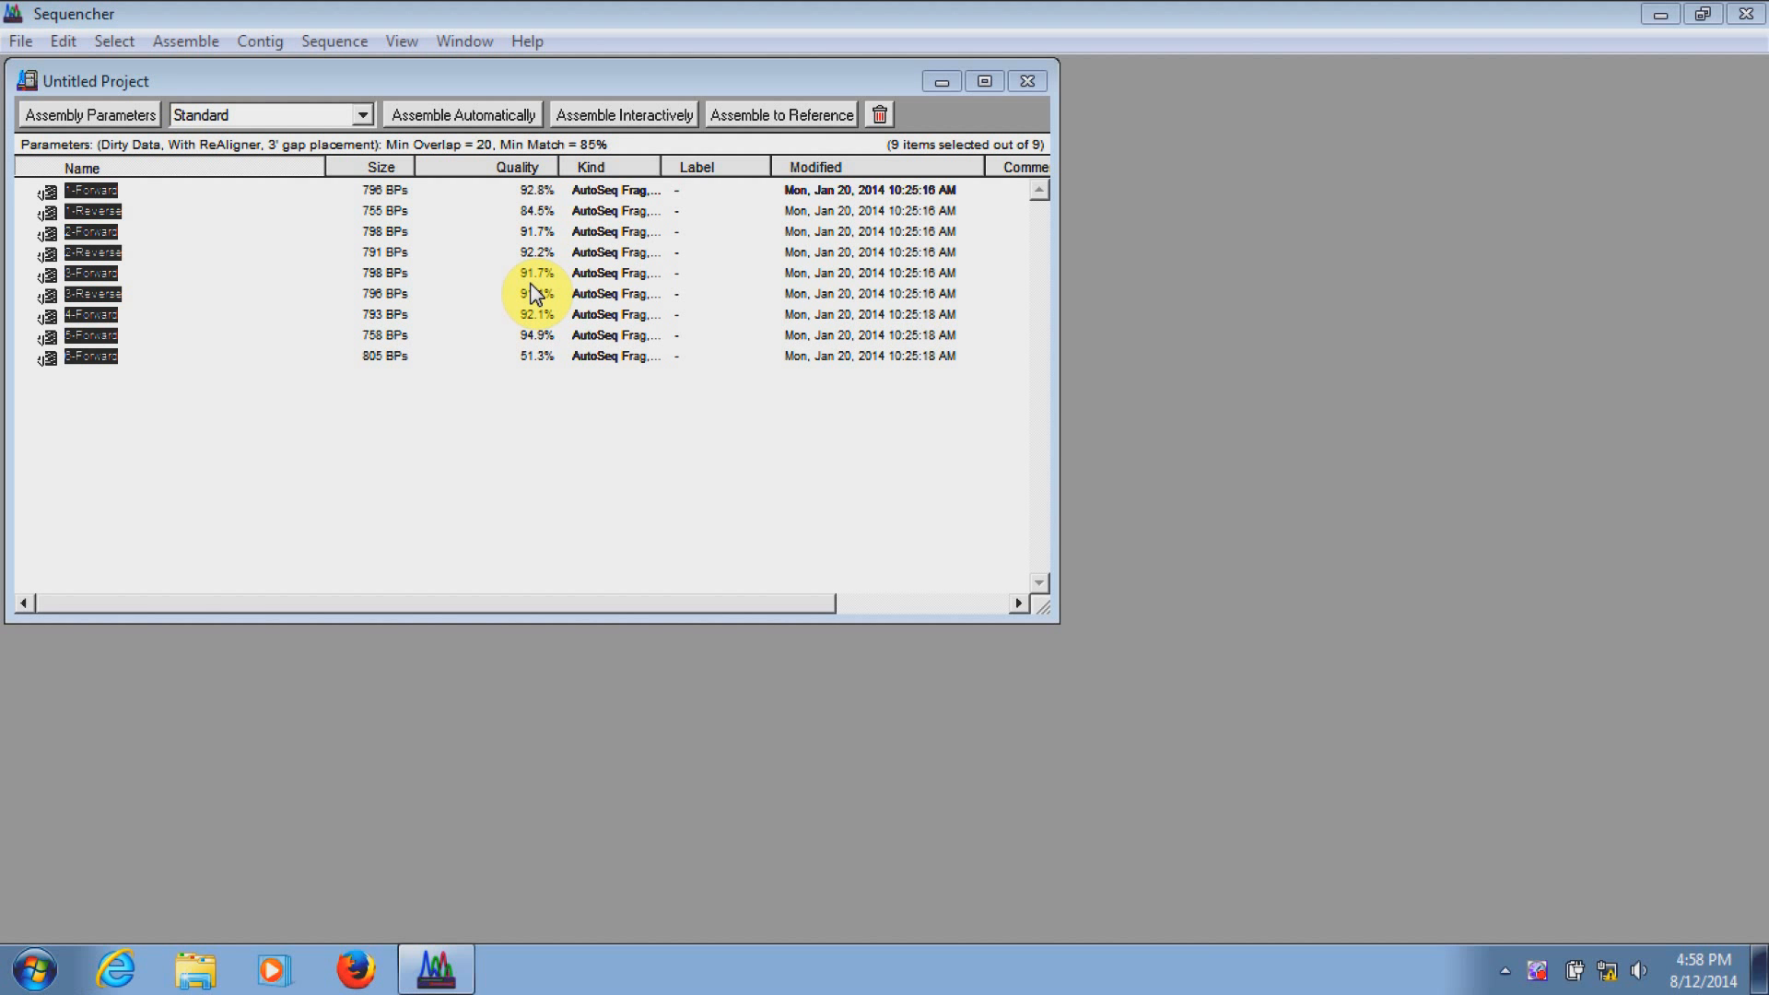
mouse_move(129, 213)
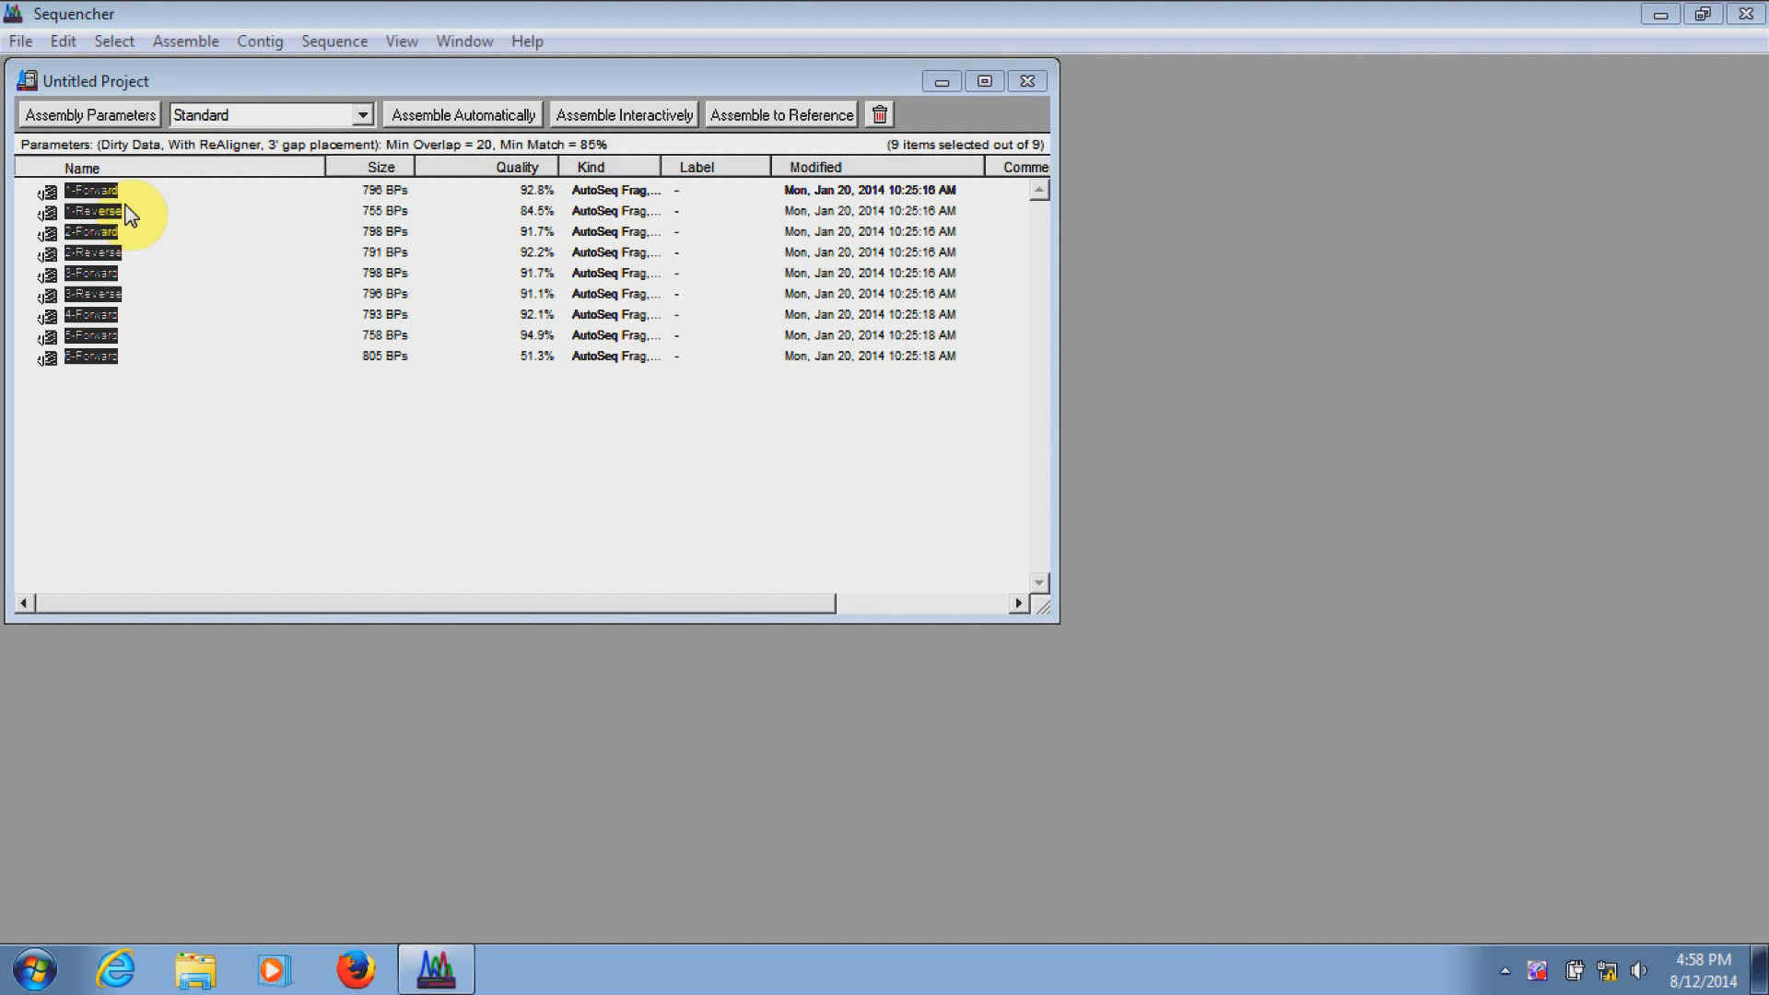
mouse_move(334, 42)
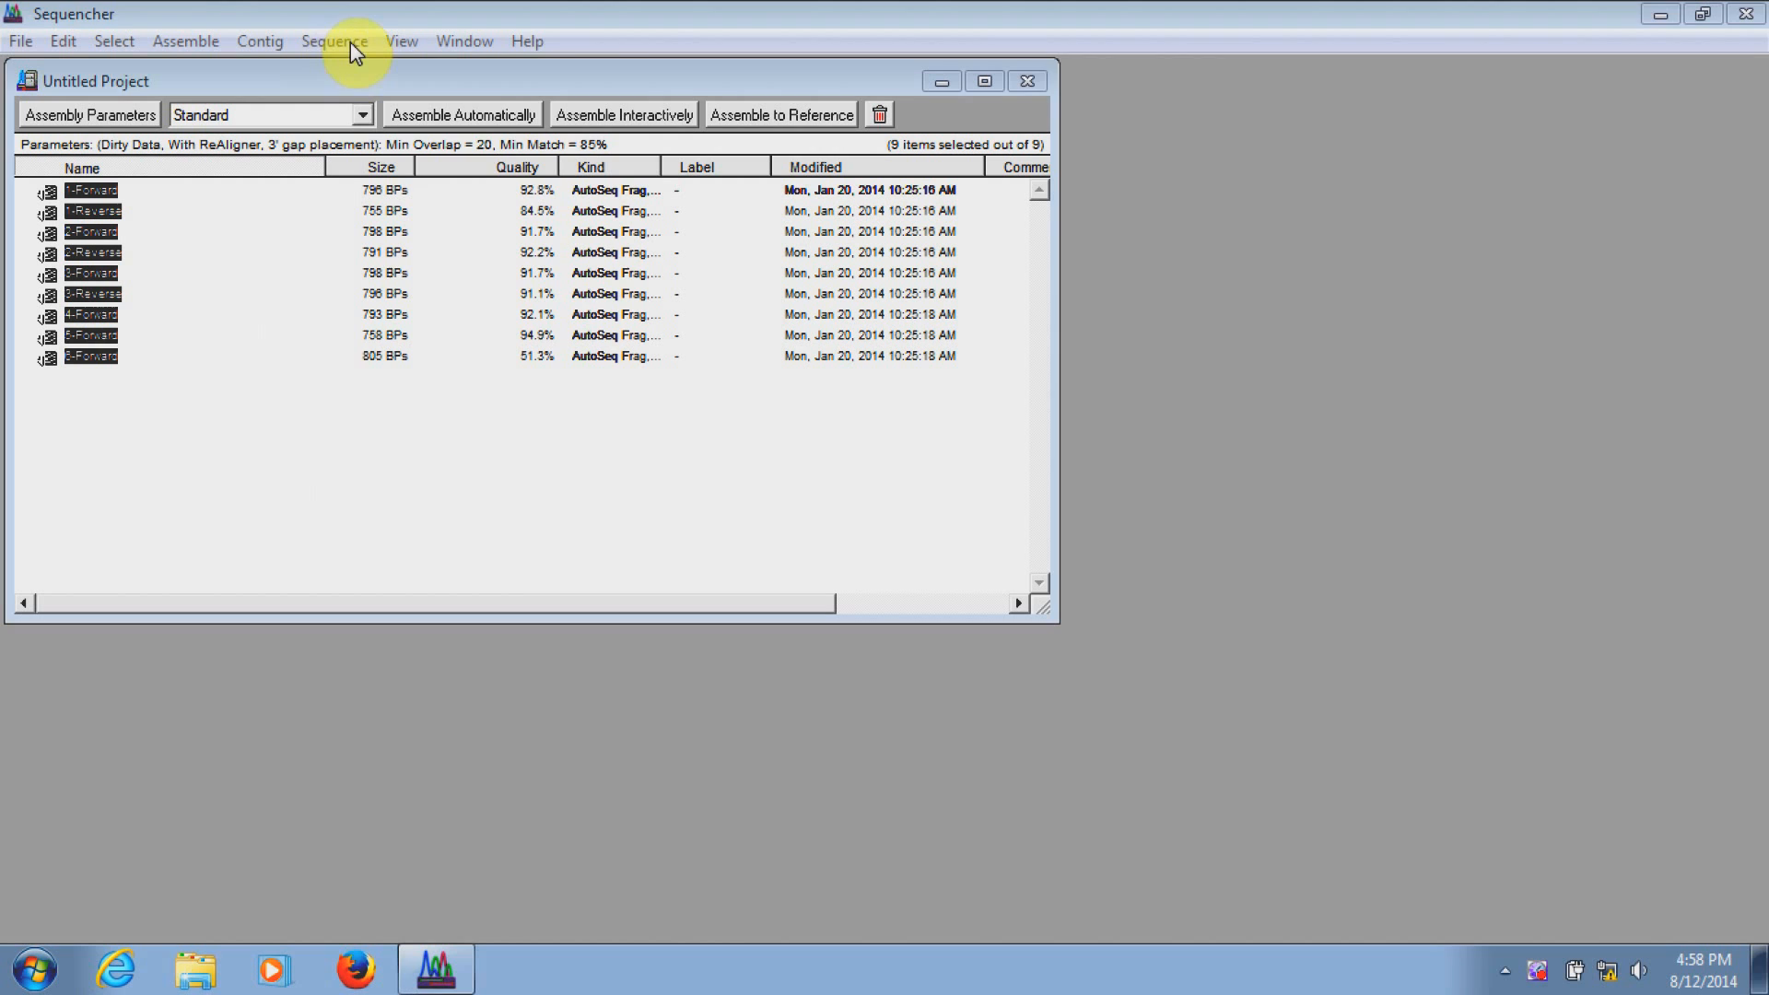
Preview end trimming for all nine selected sequences via Sequence > Trim Ends
click(334, 41)
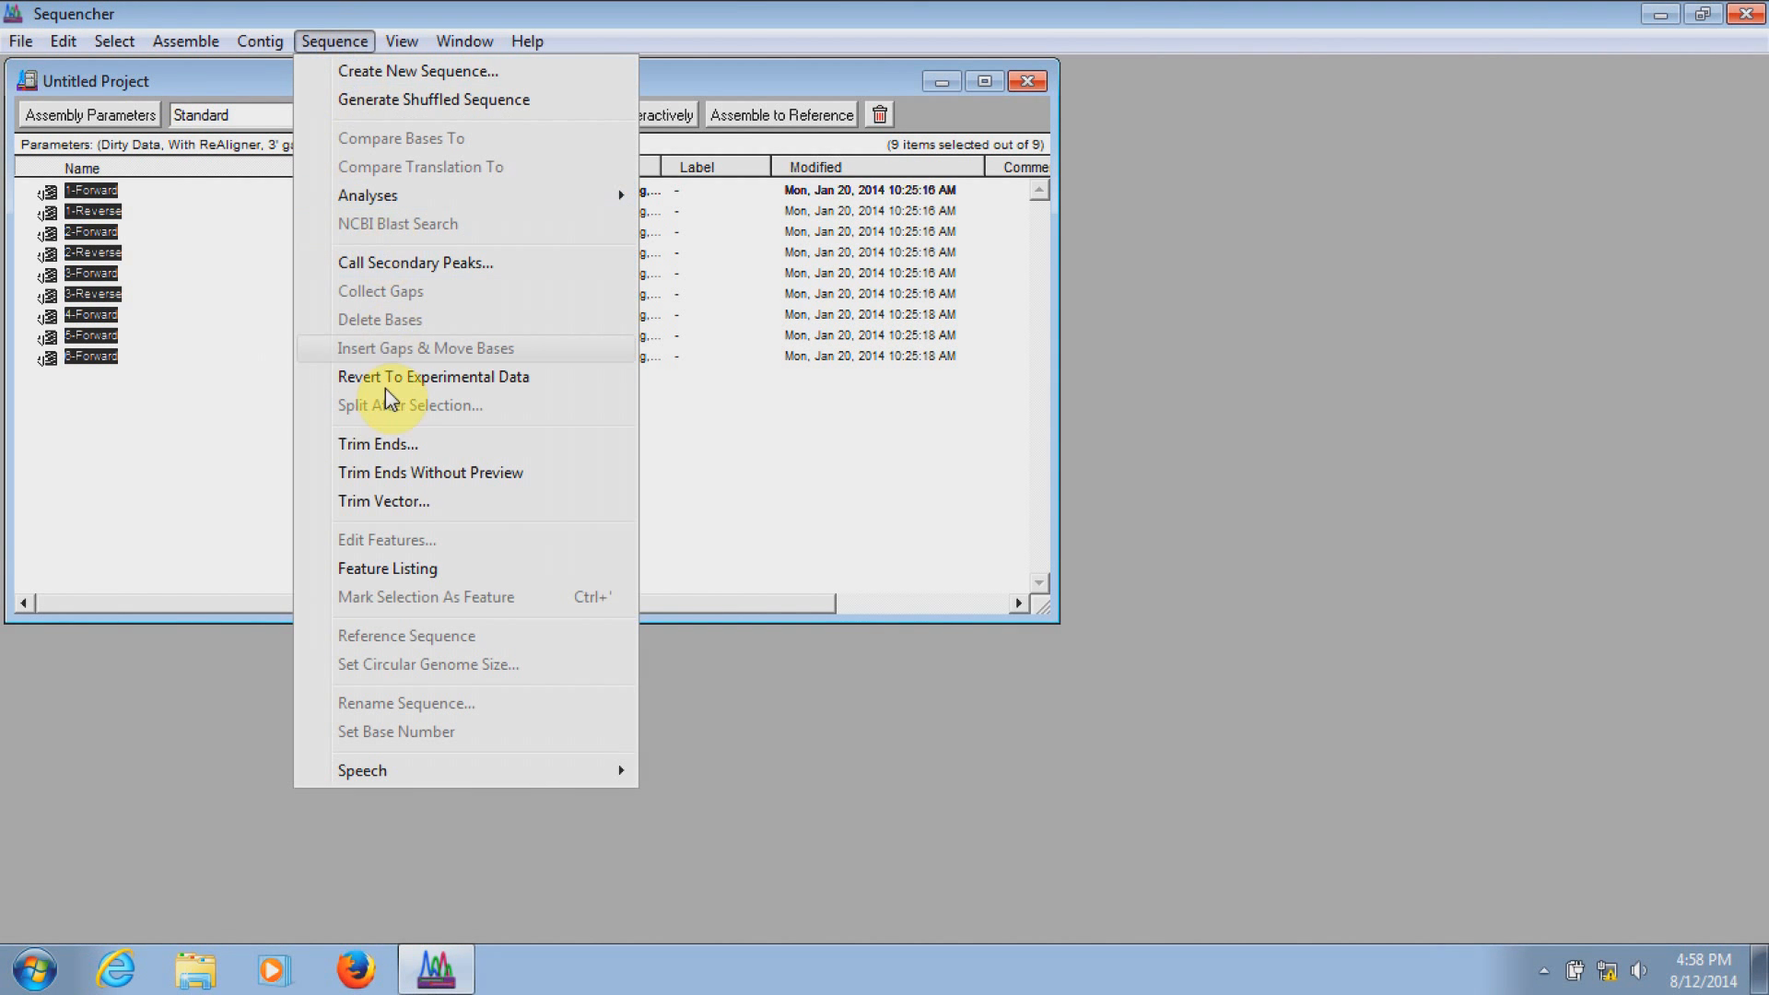
click(376, 444)
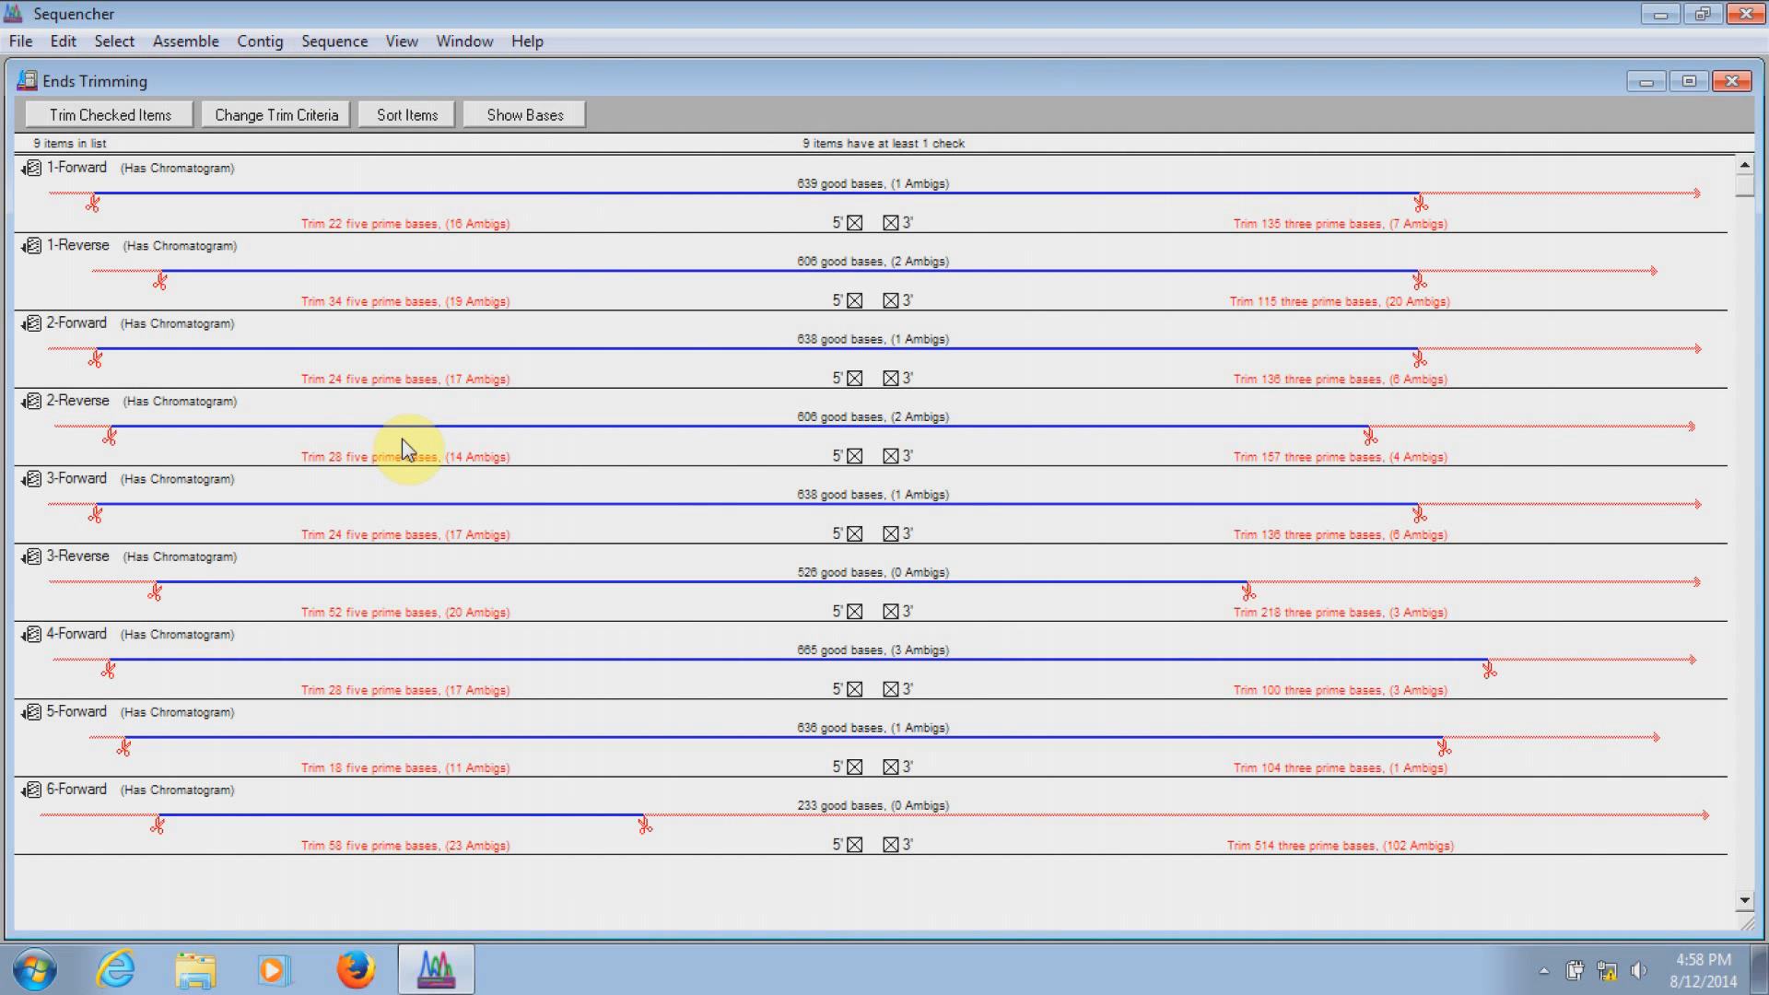
mouse_move(867, 286)
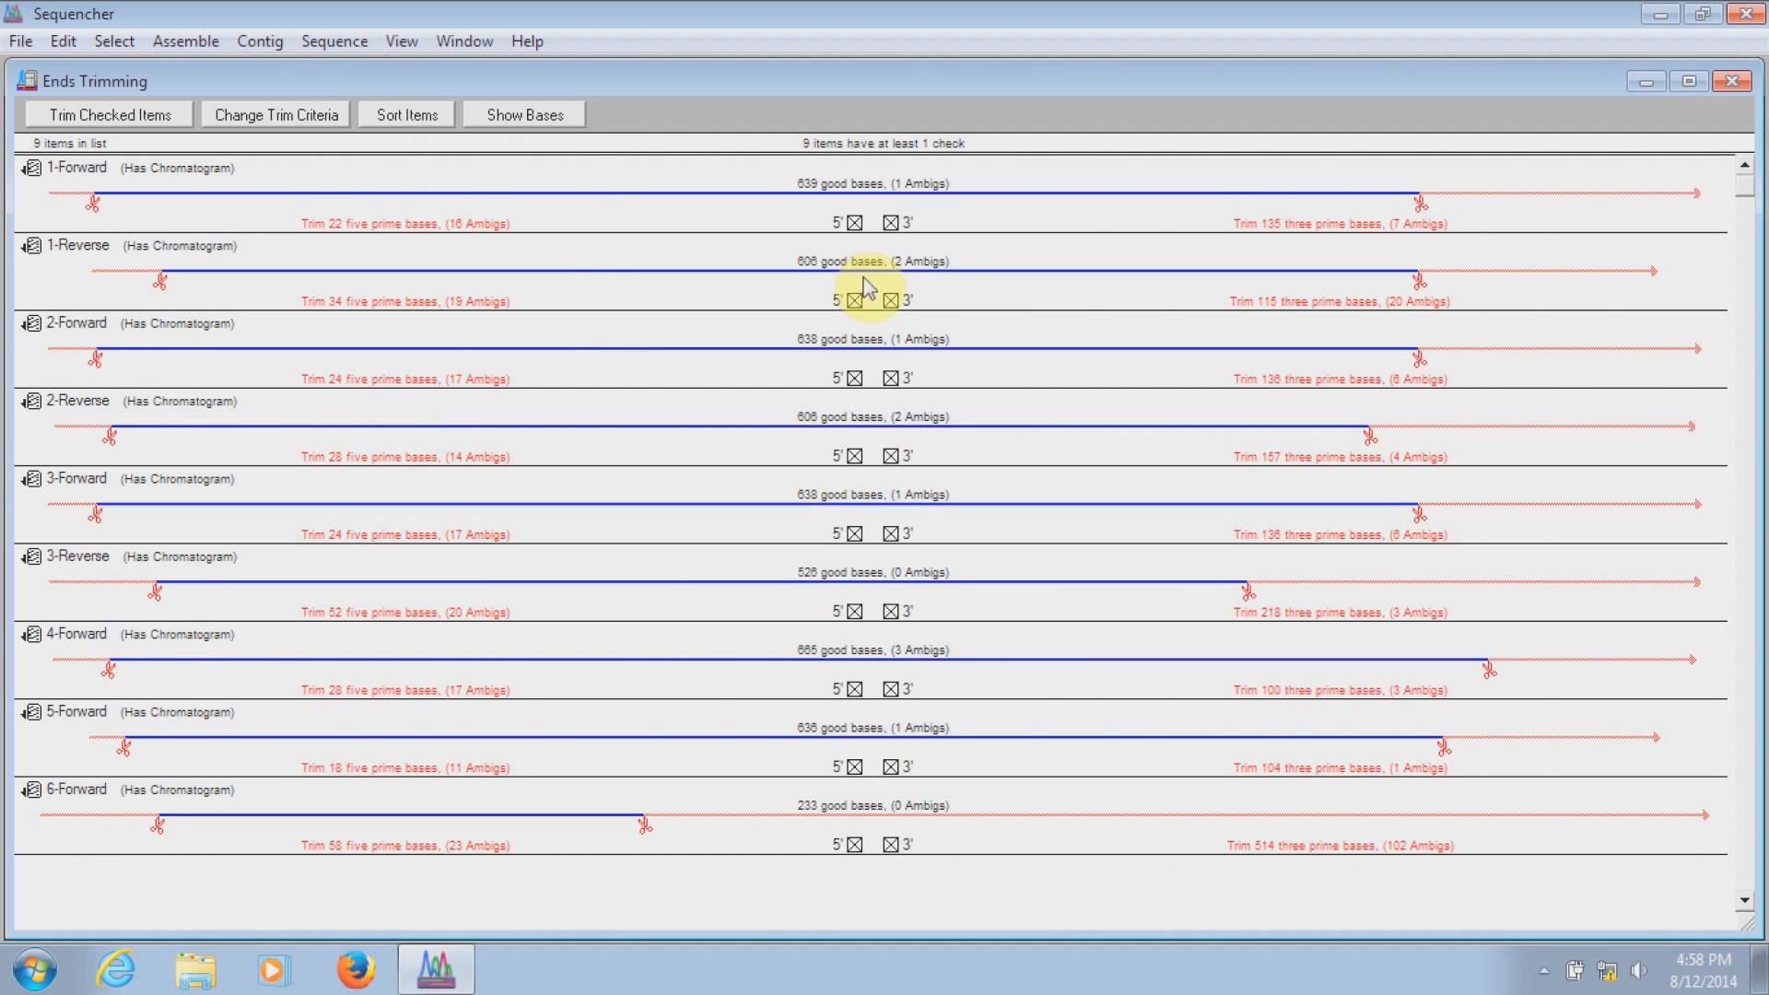
mouse_move(796, 280)
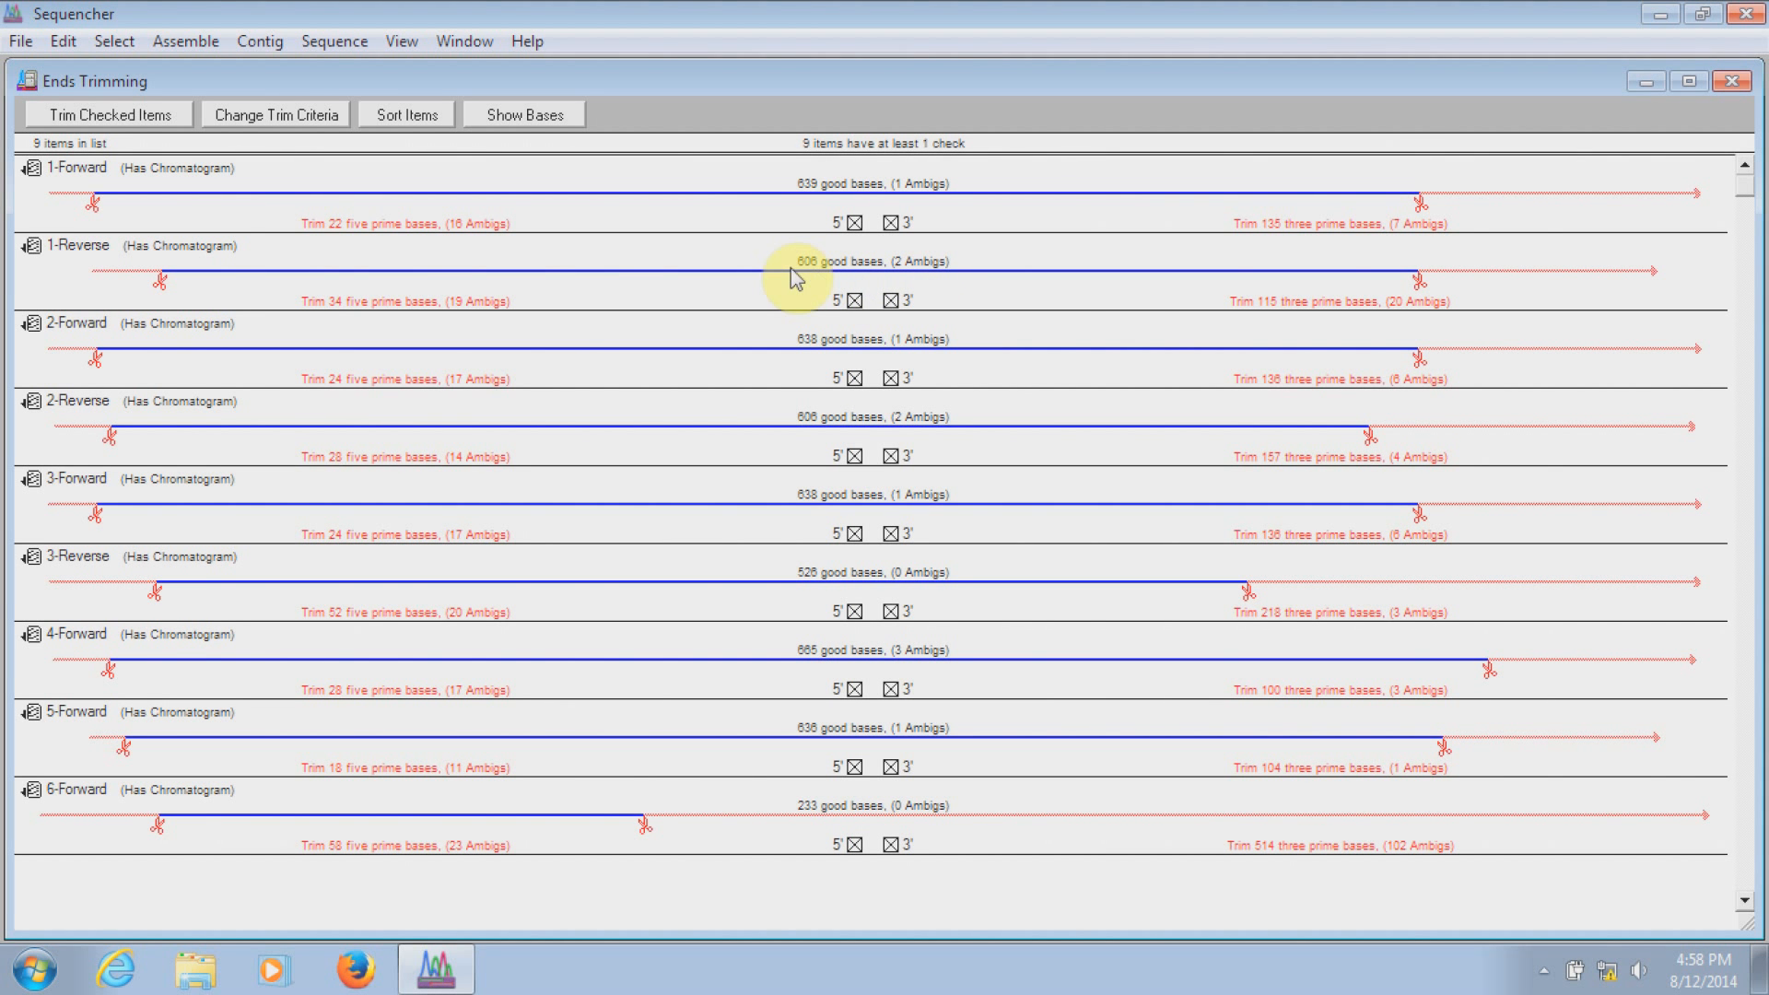
mouse_move(1505, 218)
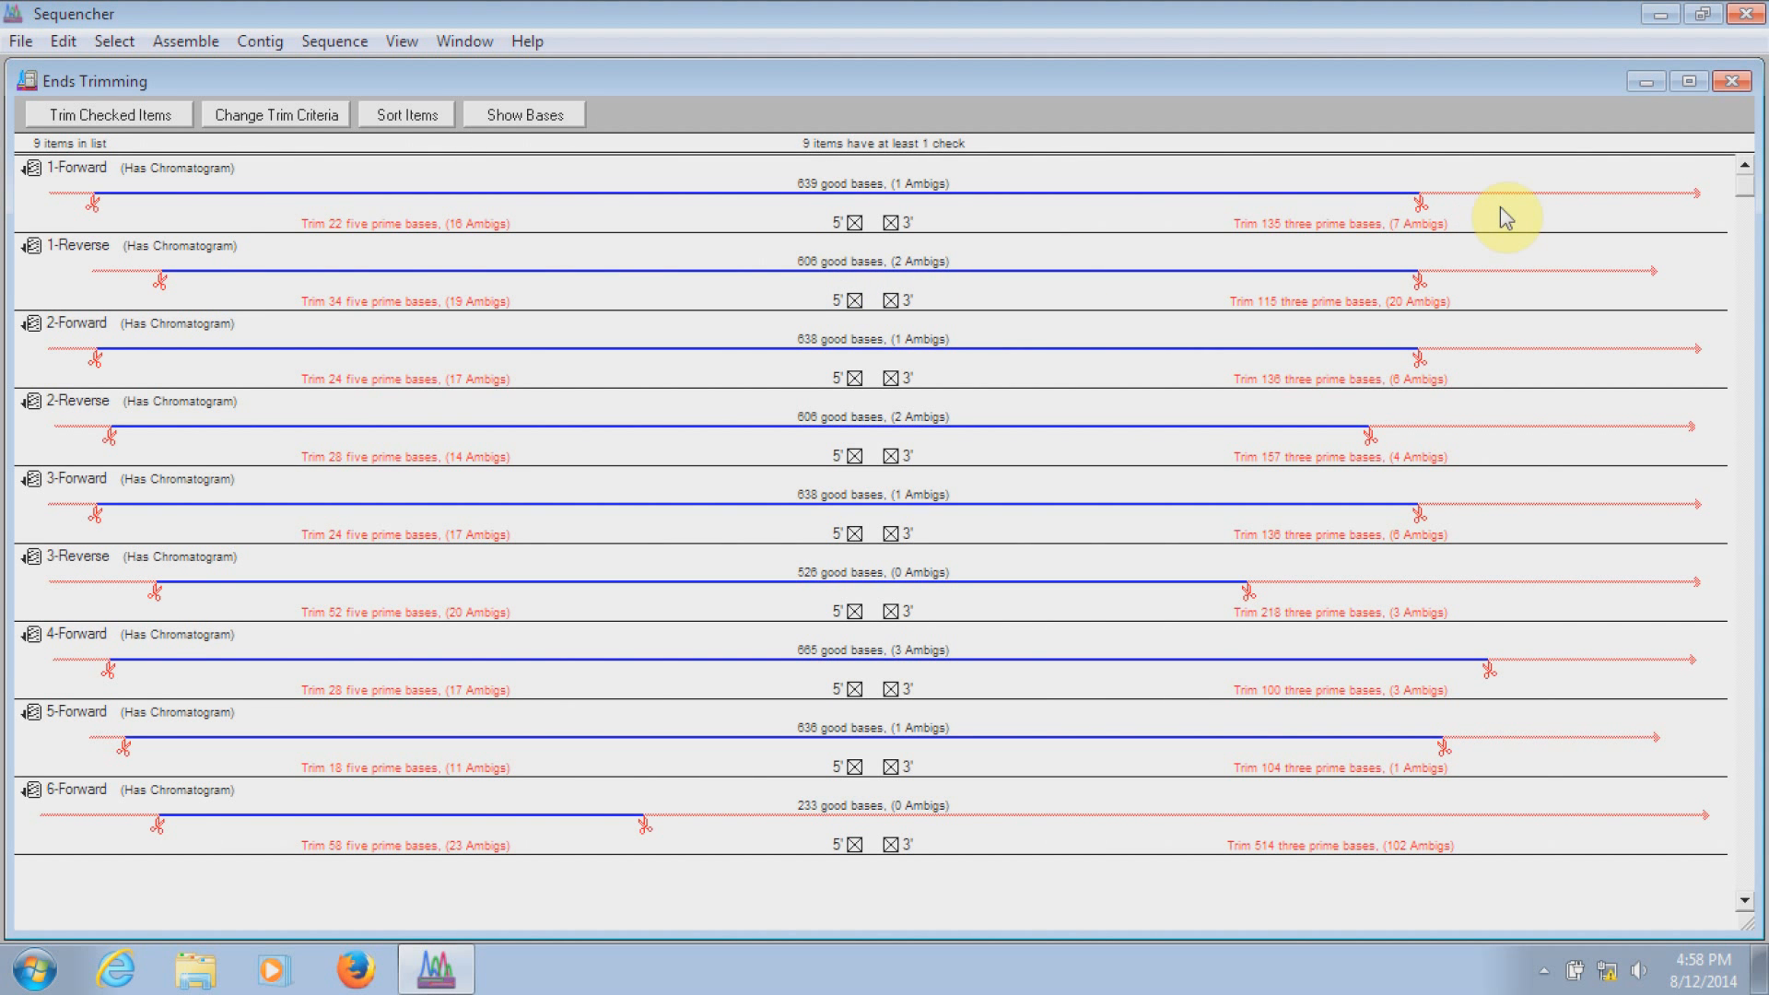
mouse_move(1510, 232)
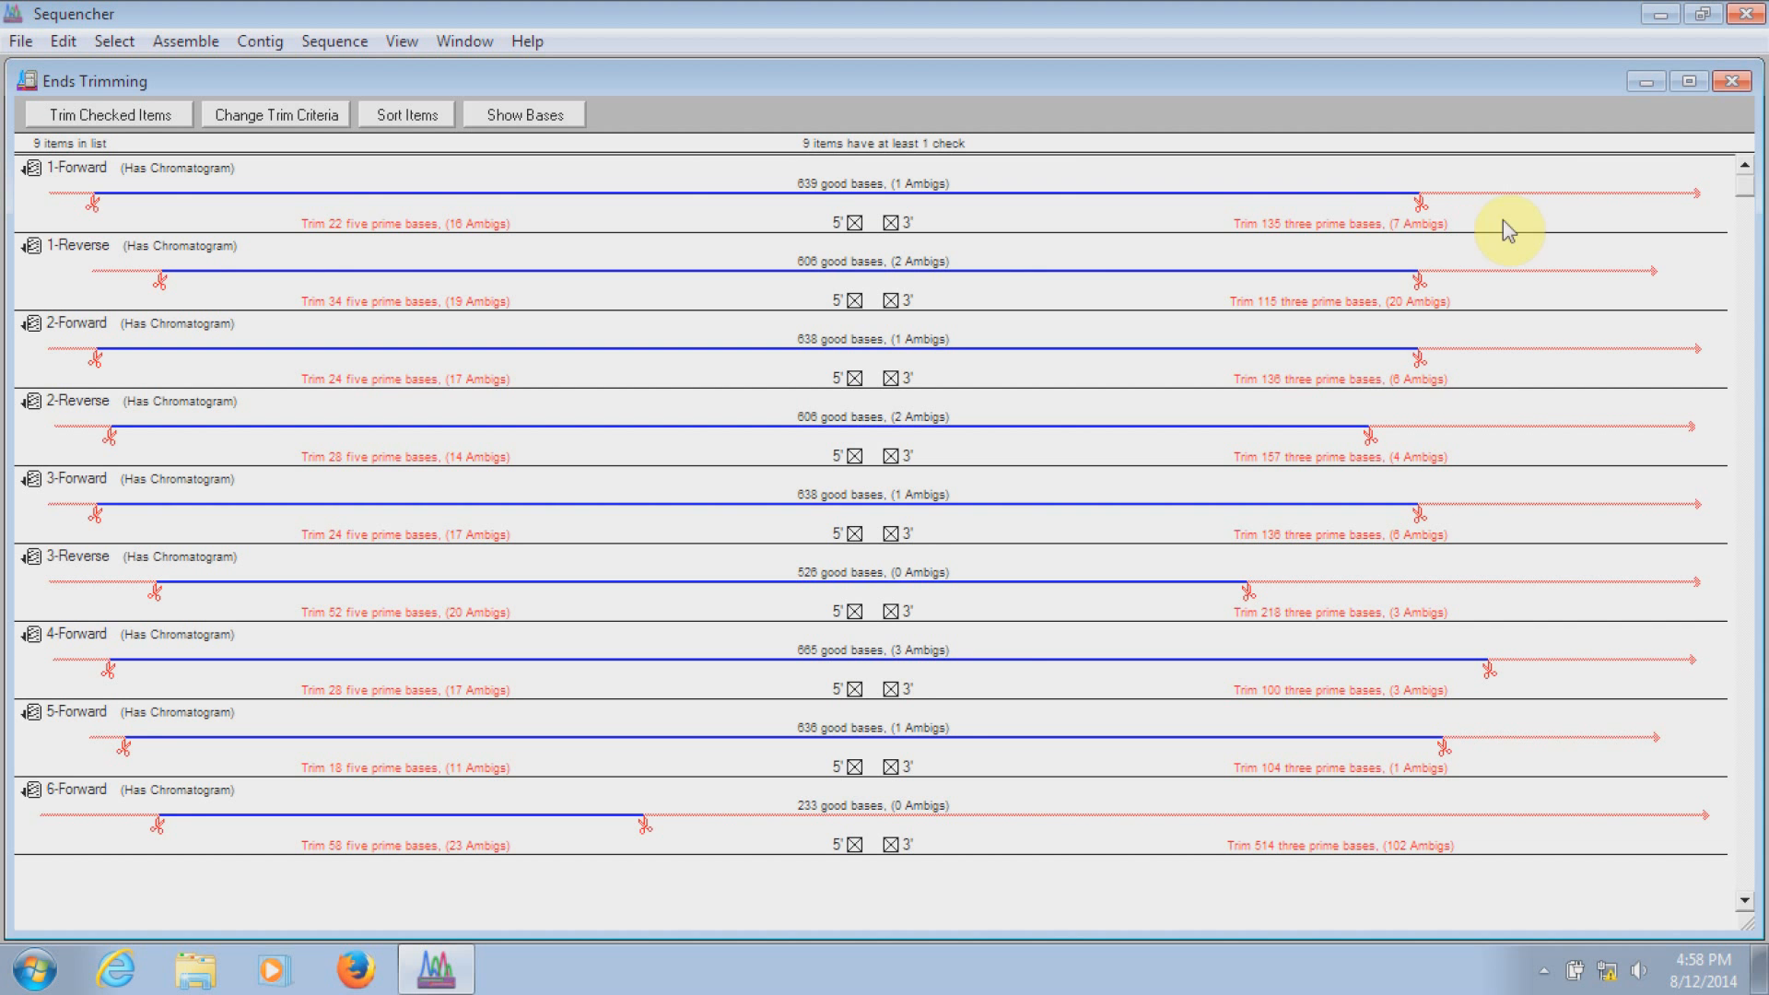
mouse_move(1459, 399)
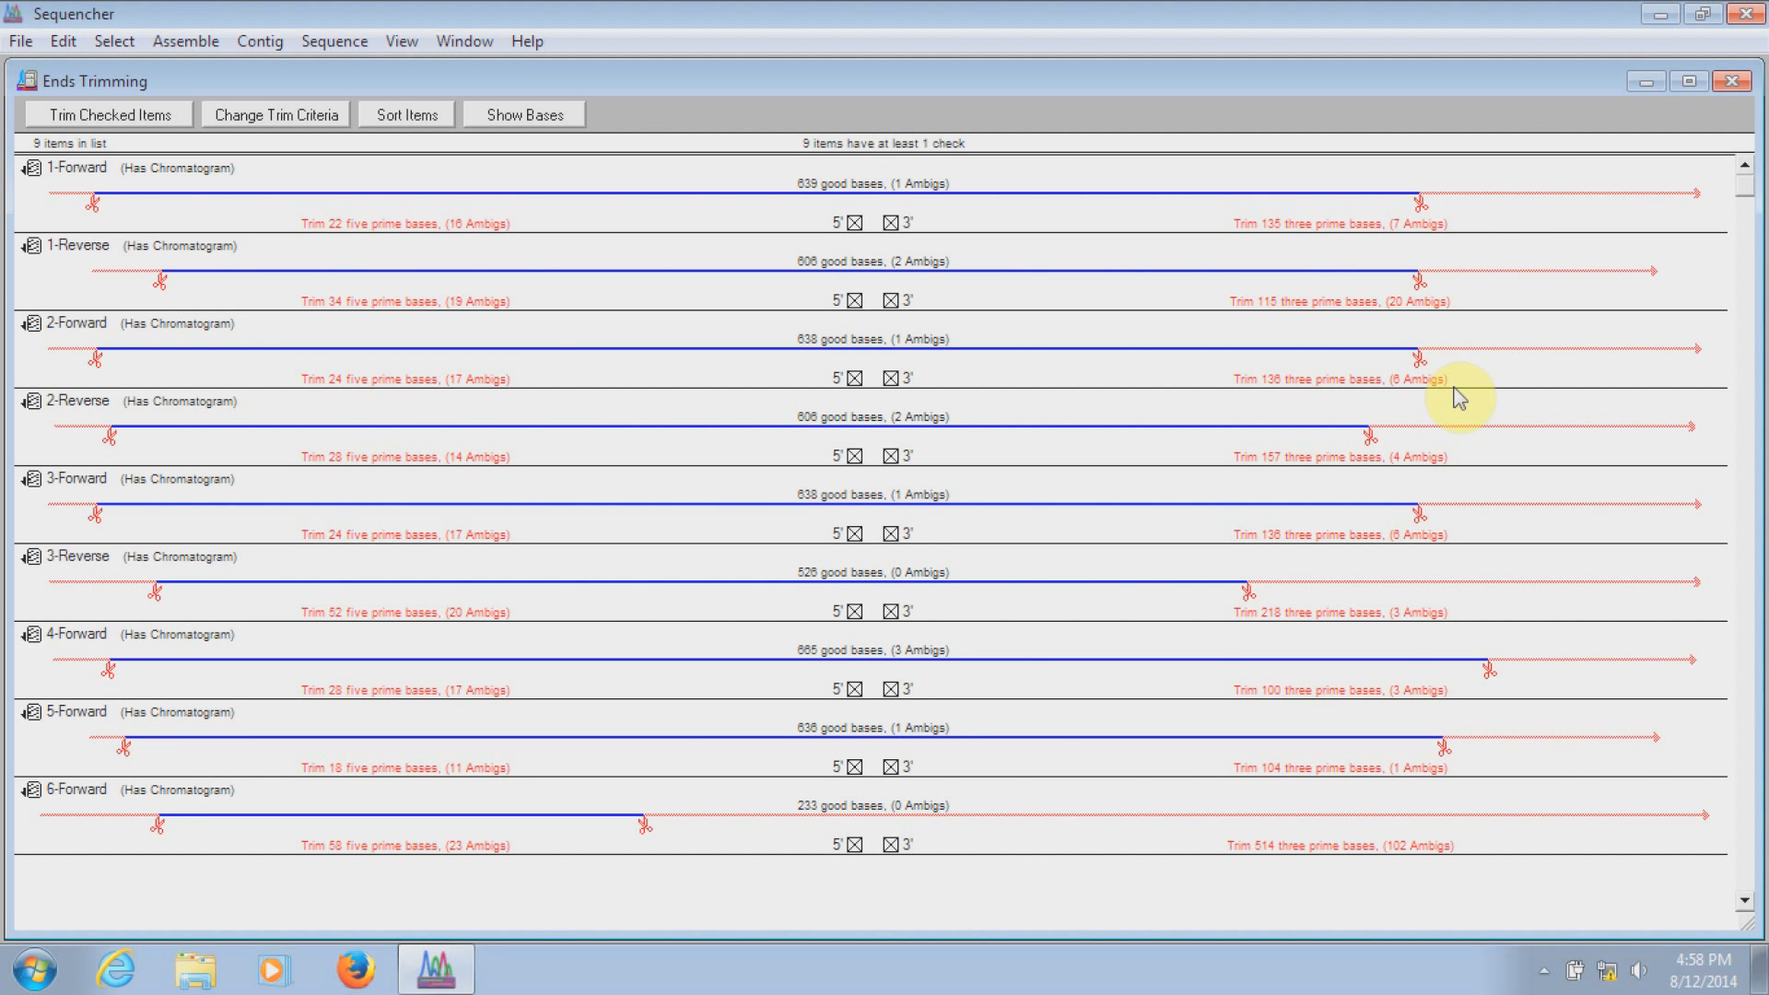
mouse_move(1436, 326)
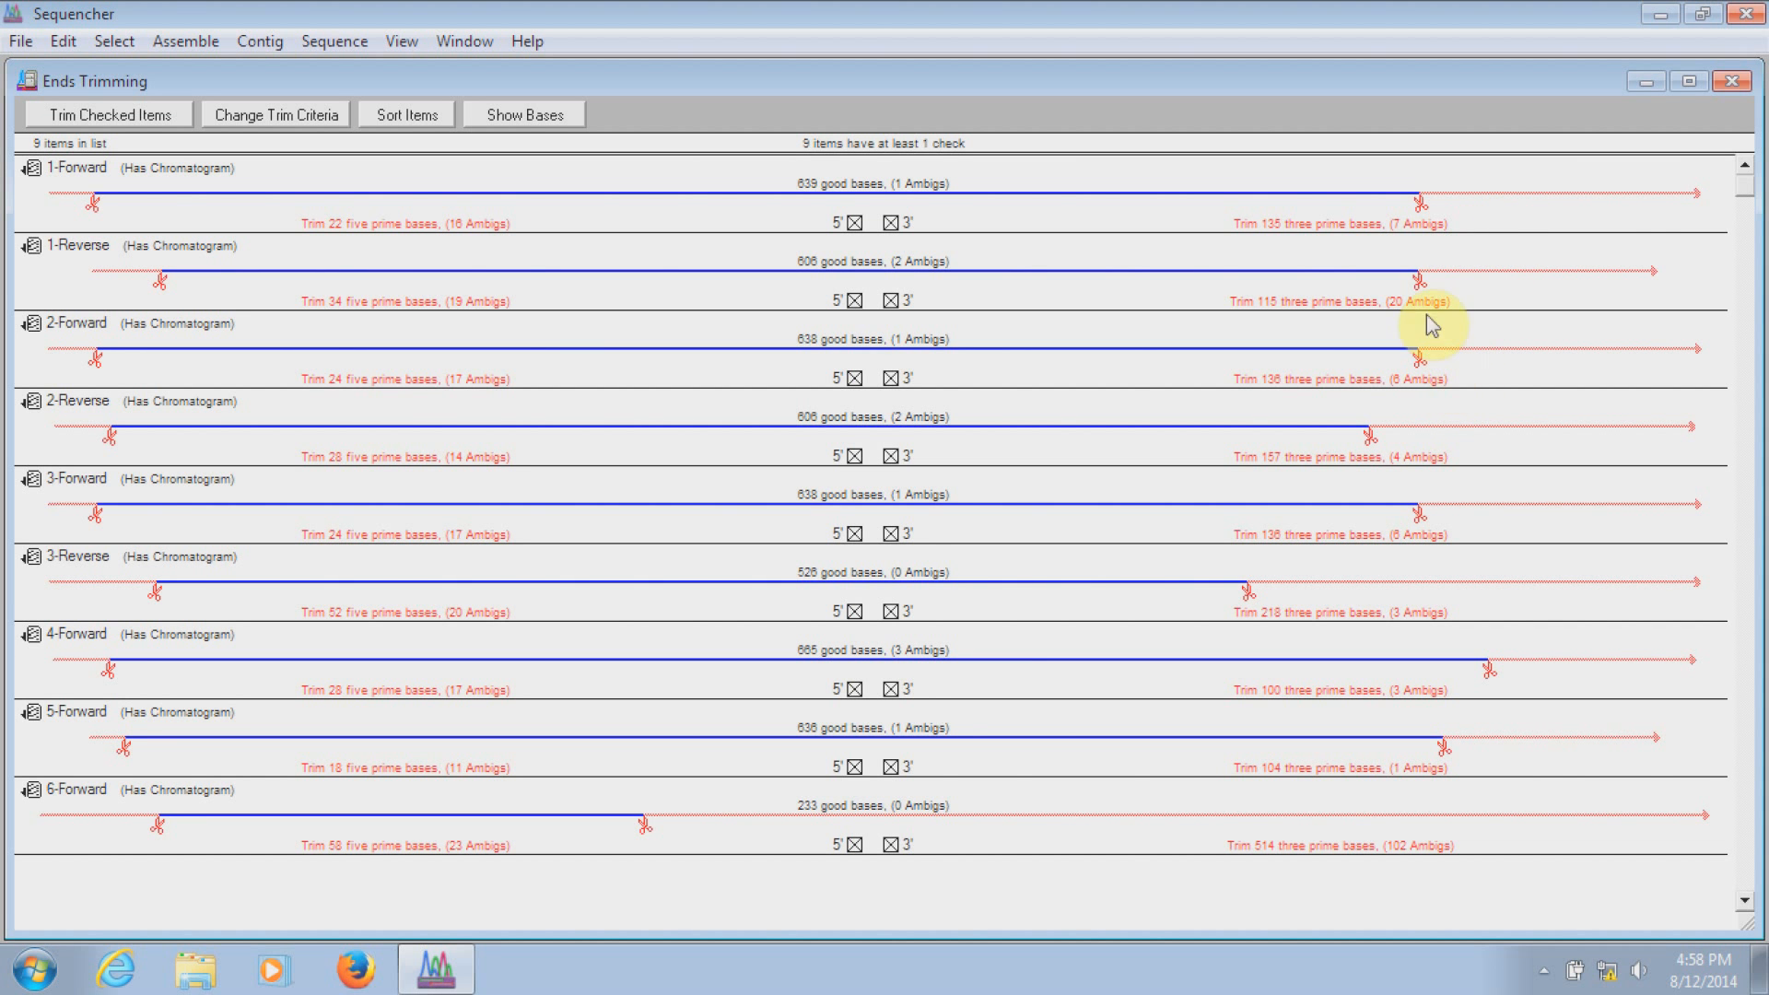
mouse_move(1281, 238)
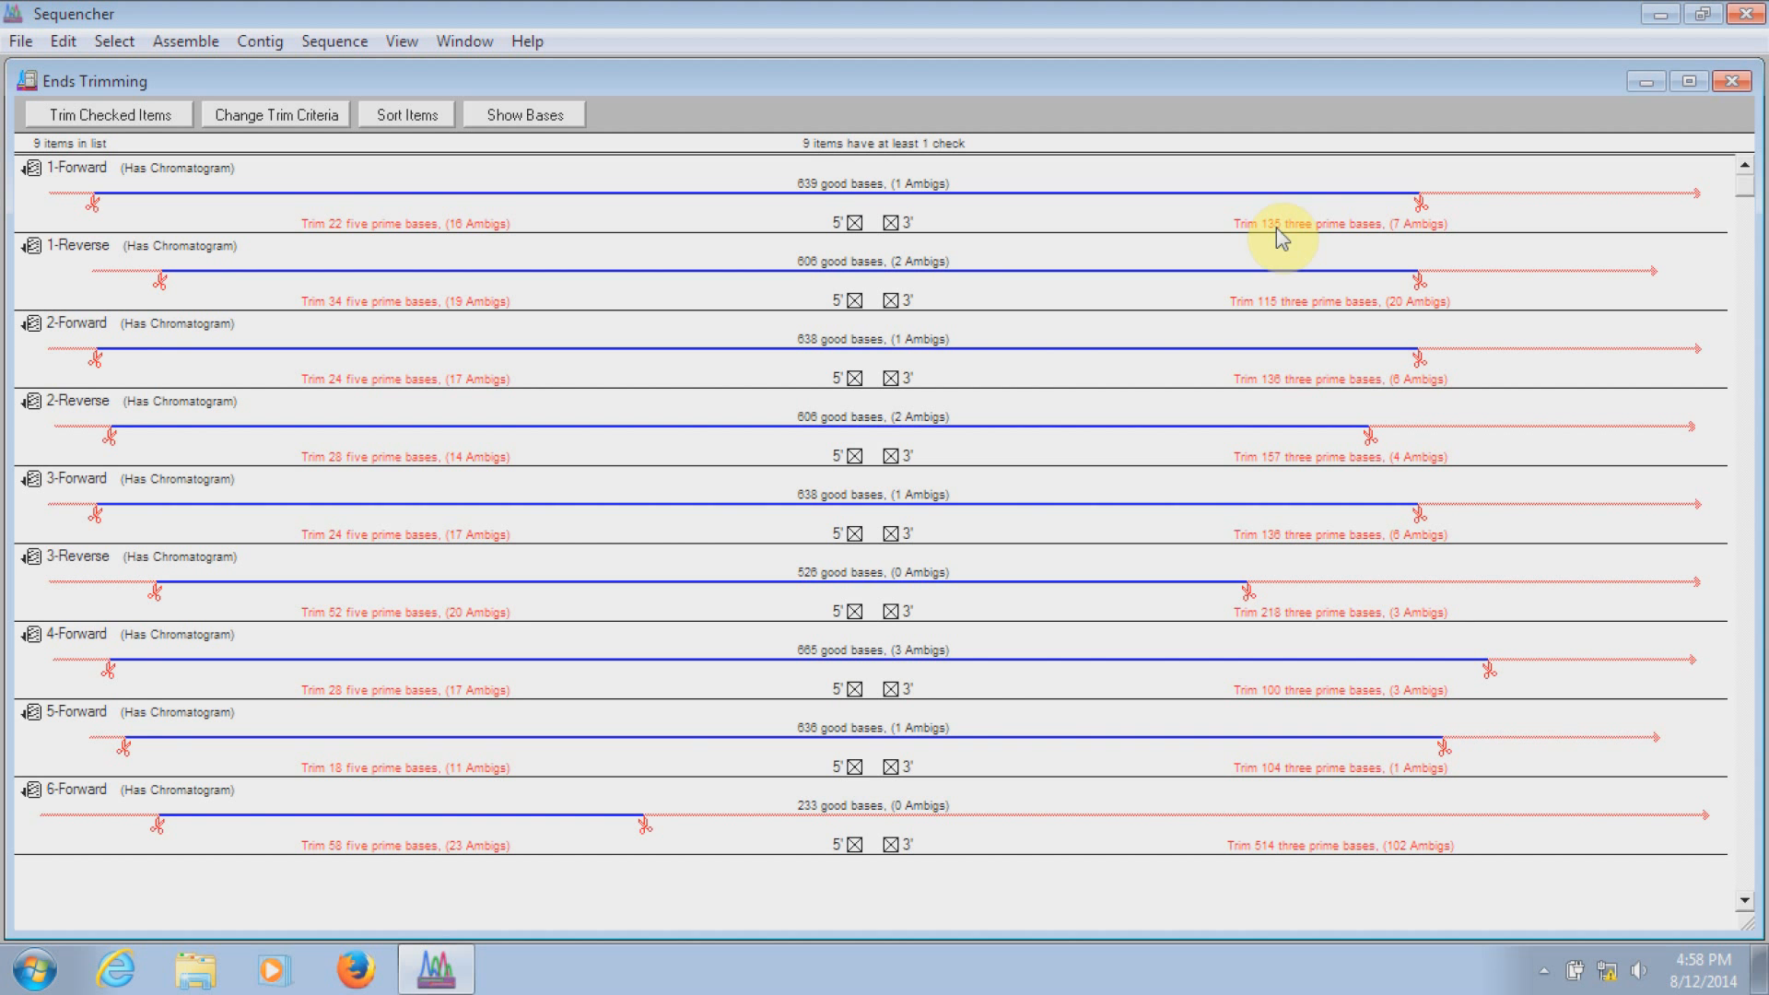
mouse_move(1260, 228)
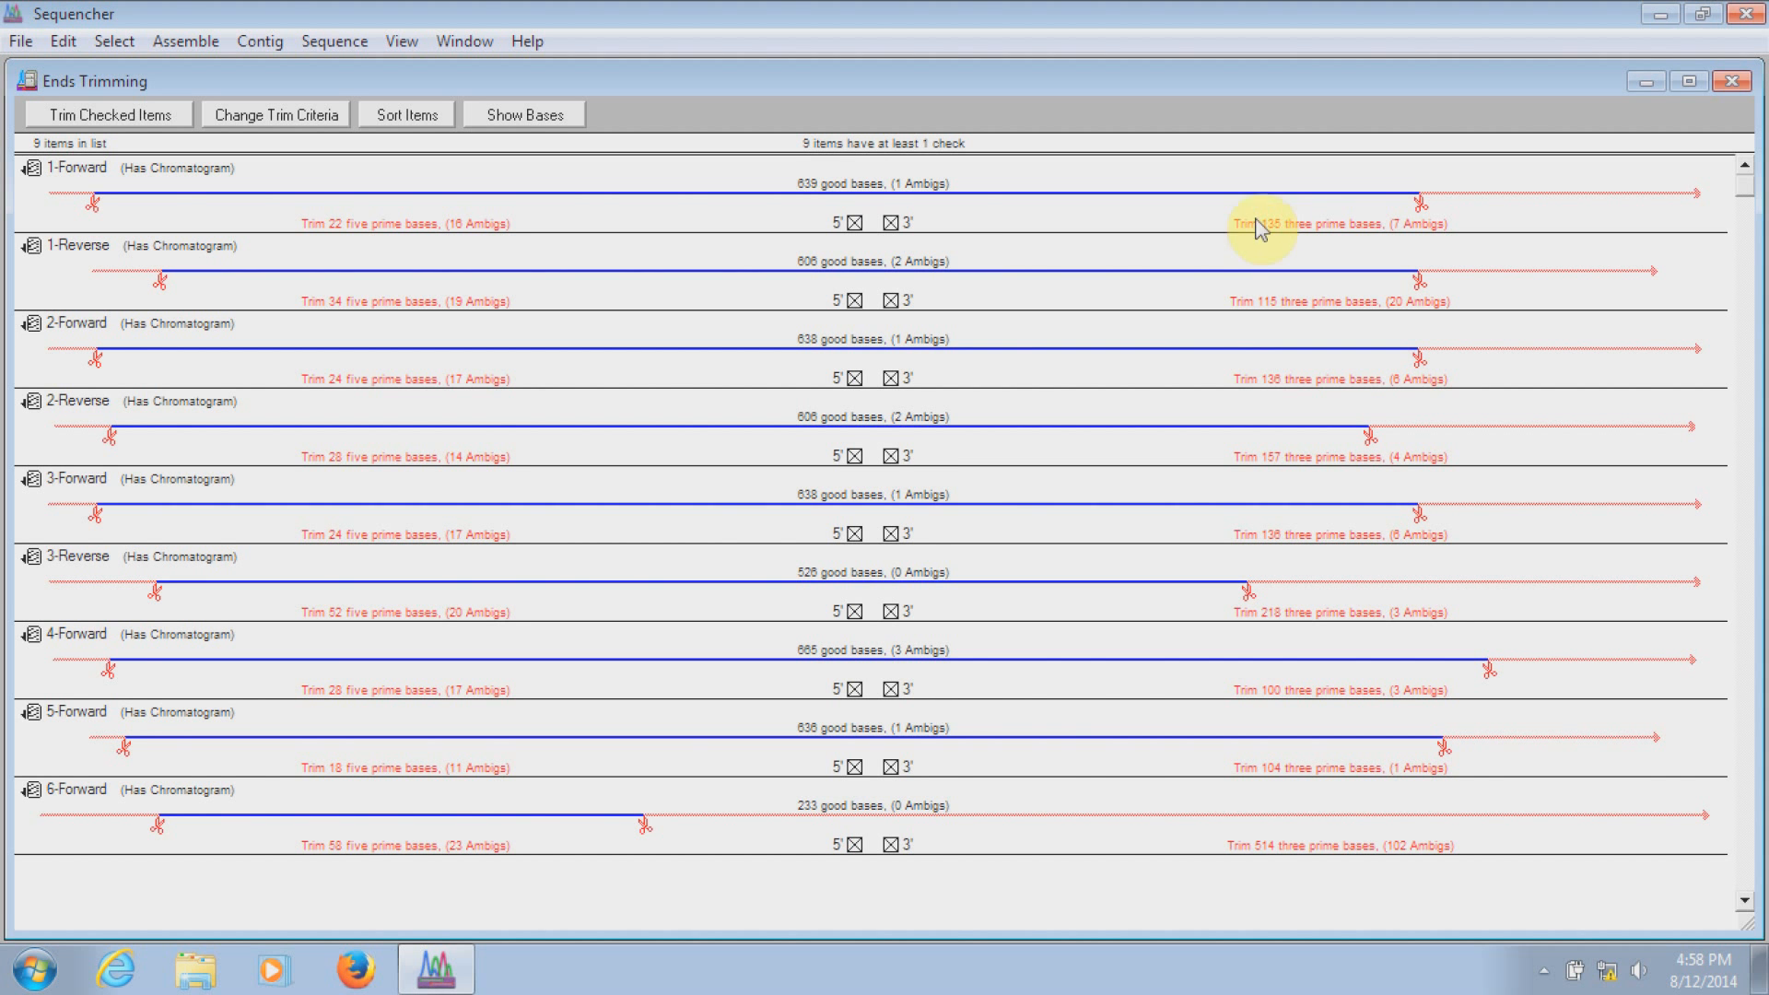
mouse_move(854, 221)
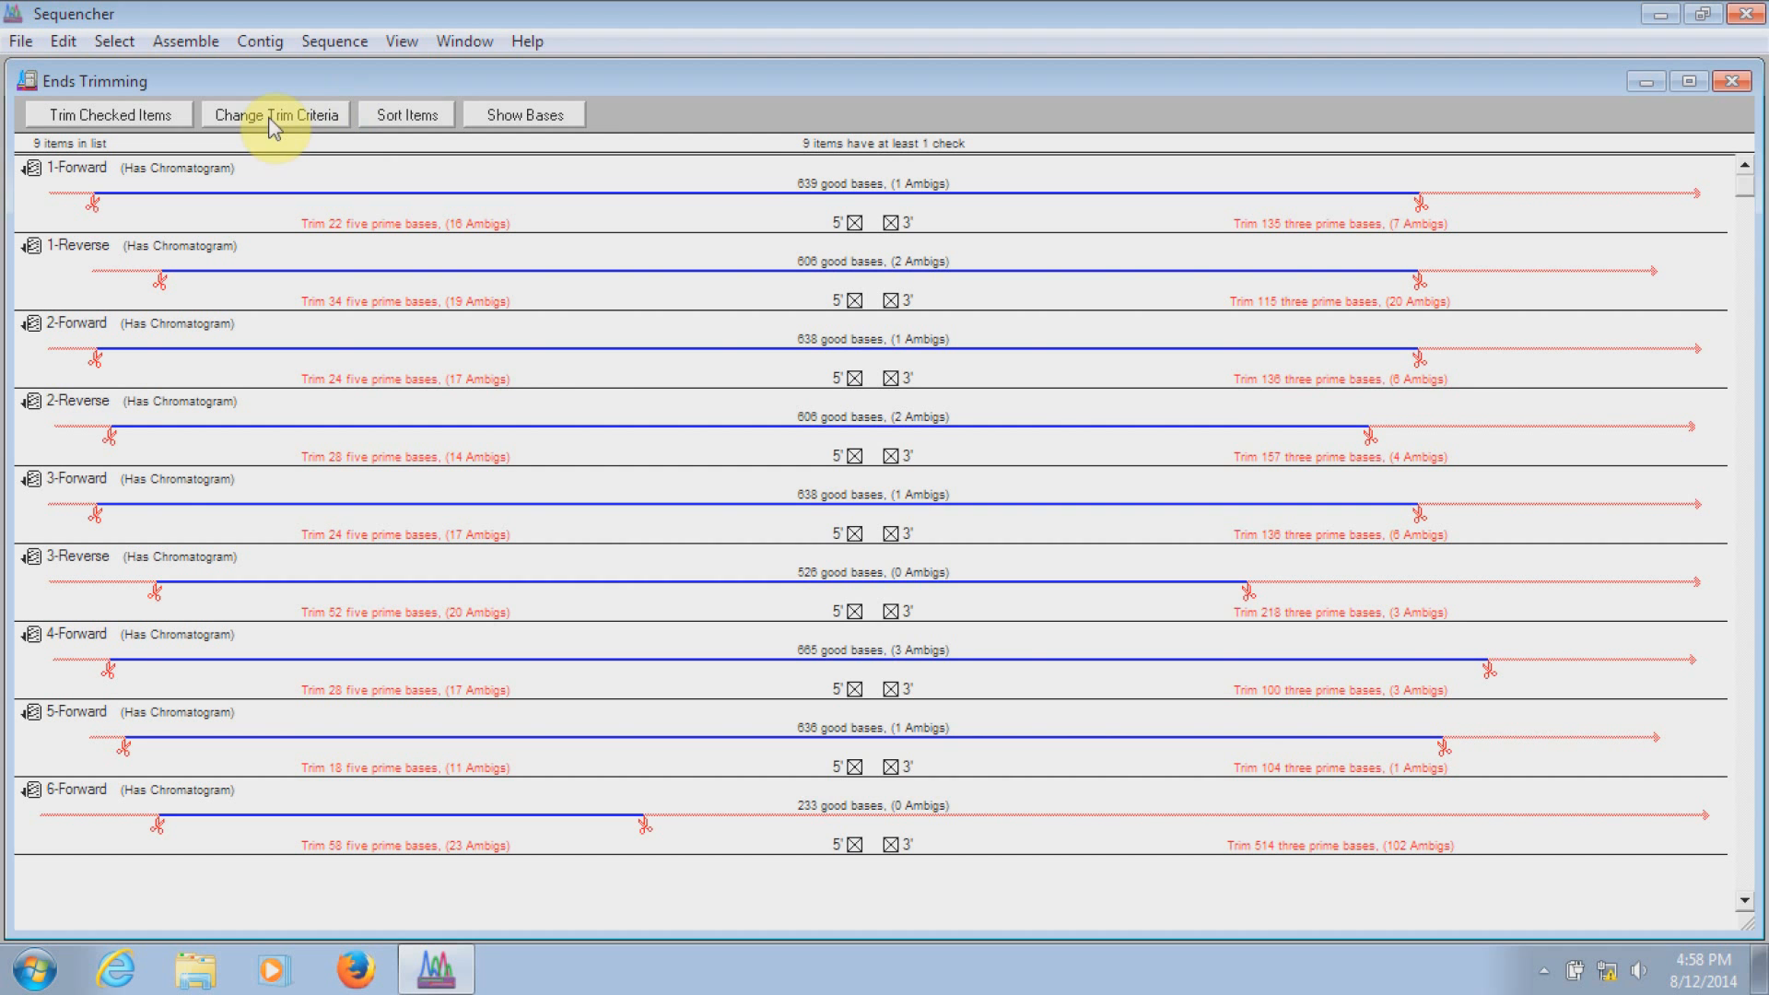
Enable Phase 2 trim criteria (confidence below 40) alongside Phase 1 in Ends Trimming Criteria
click(274, 114)
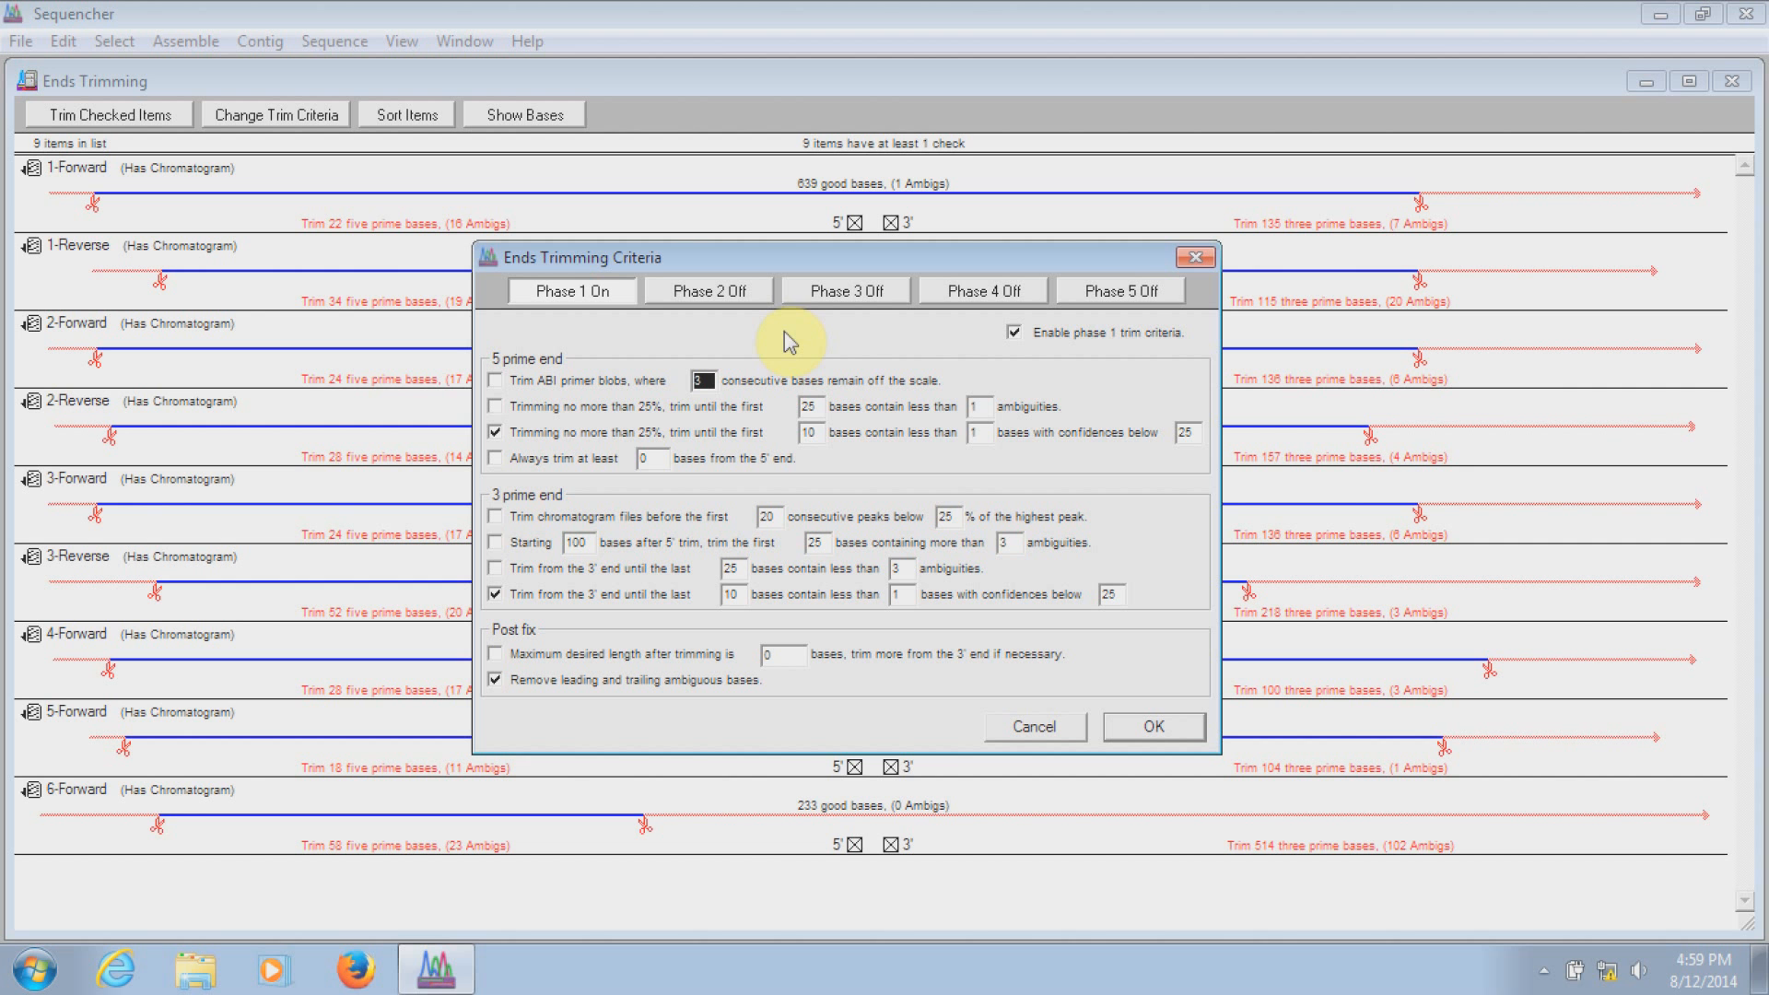
mouse_move(919, 444)
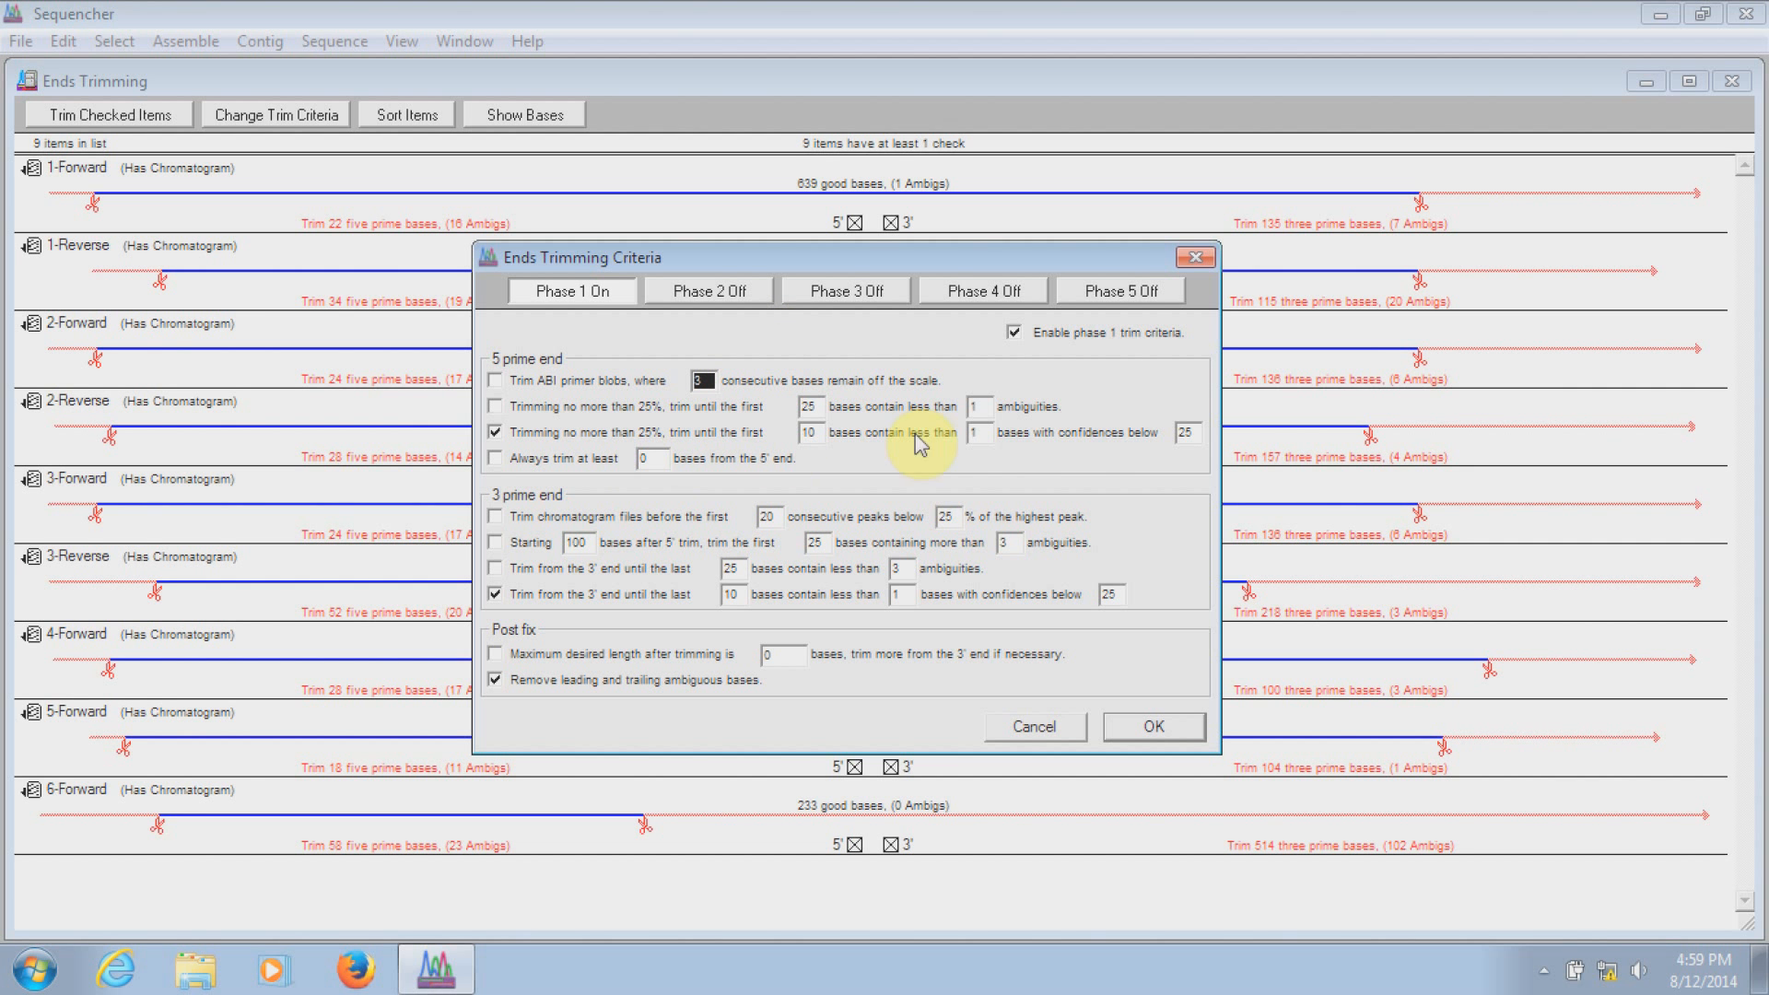
mouse_move(958, 446)
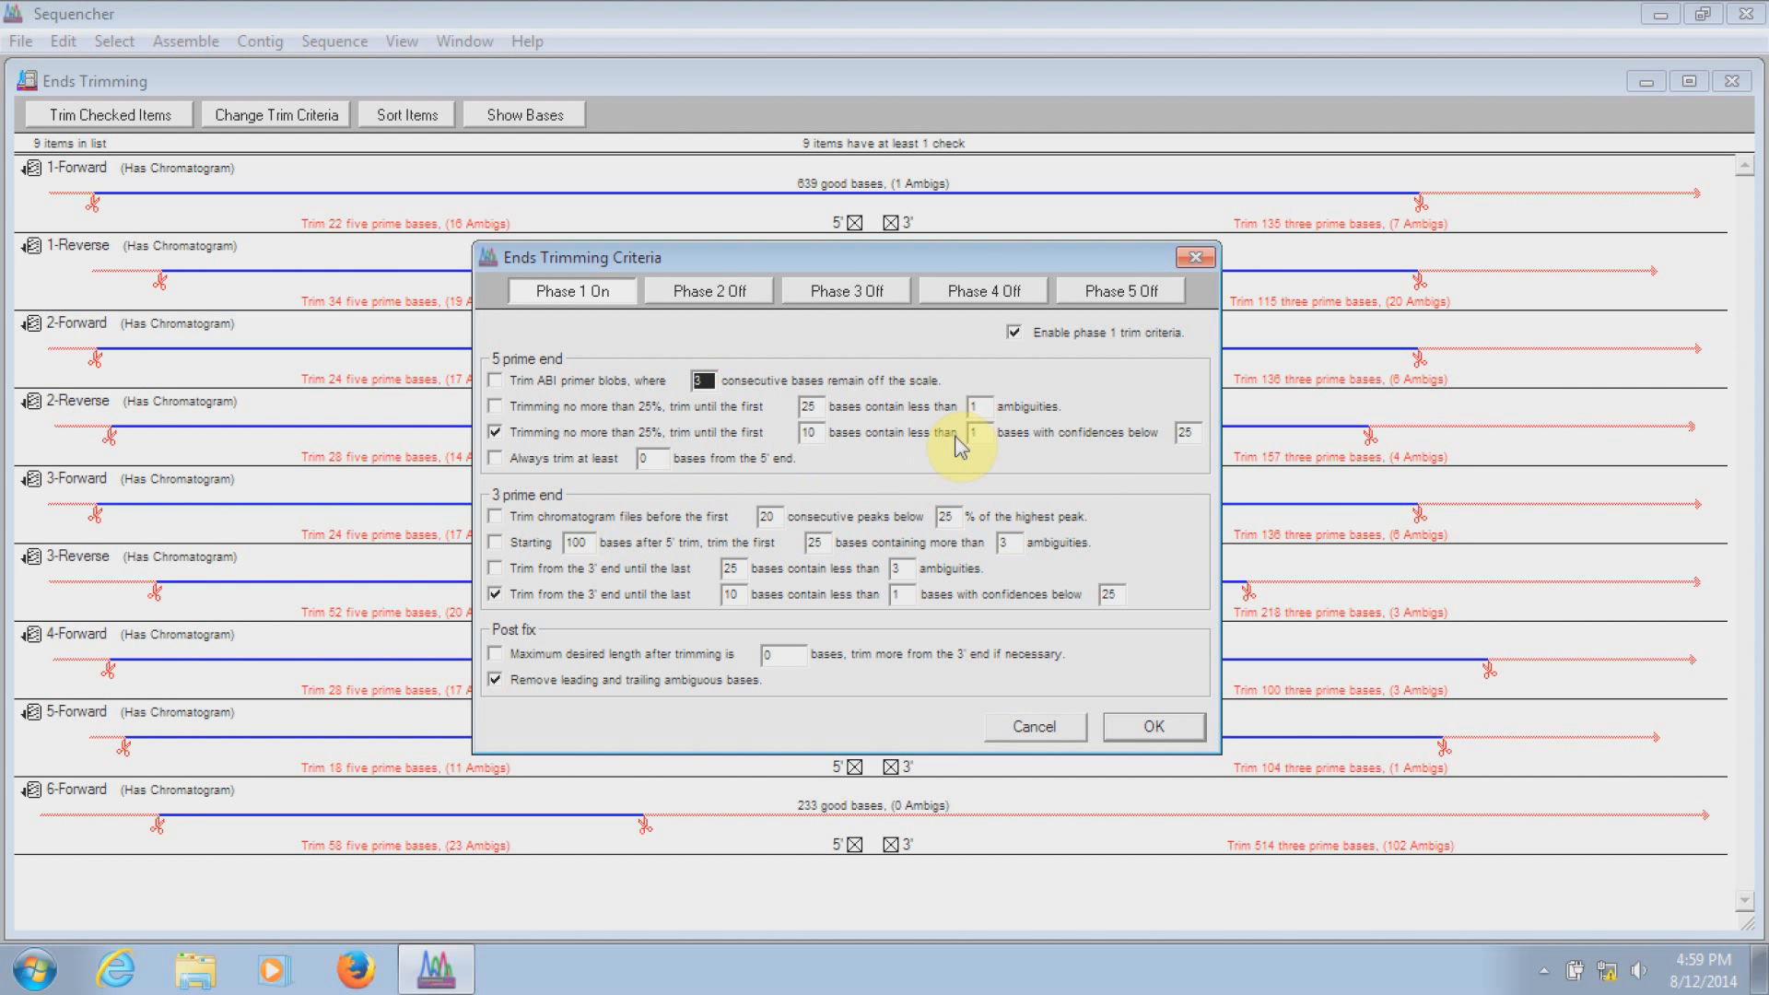
mouse_move(559, 424)
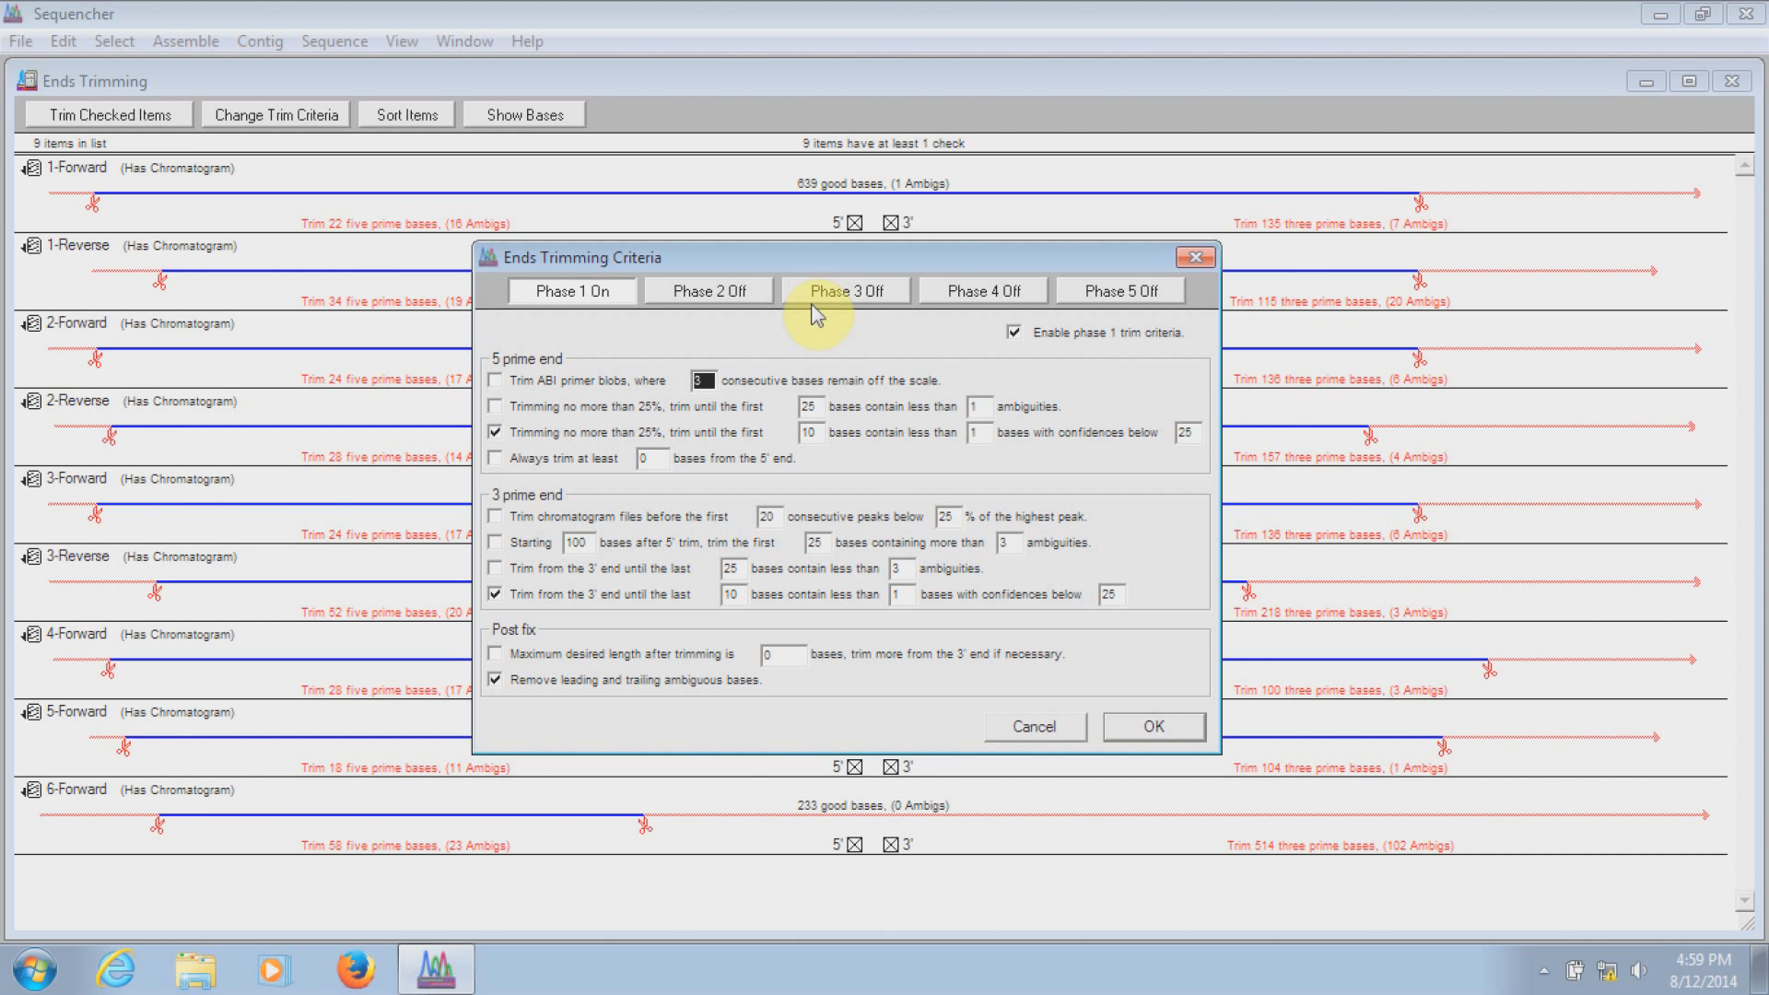
mouse_move(1384, 271)
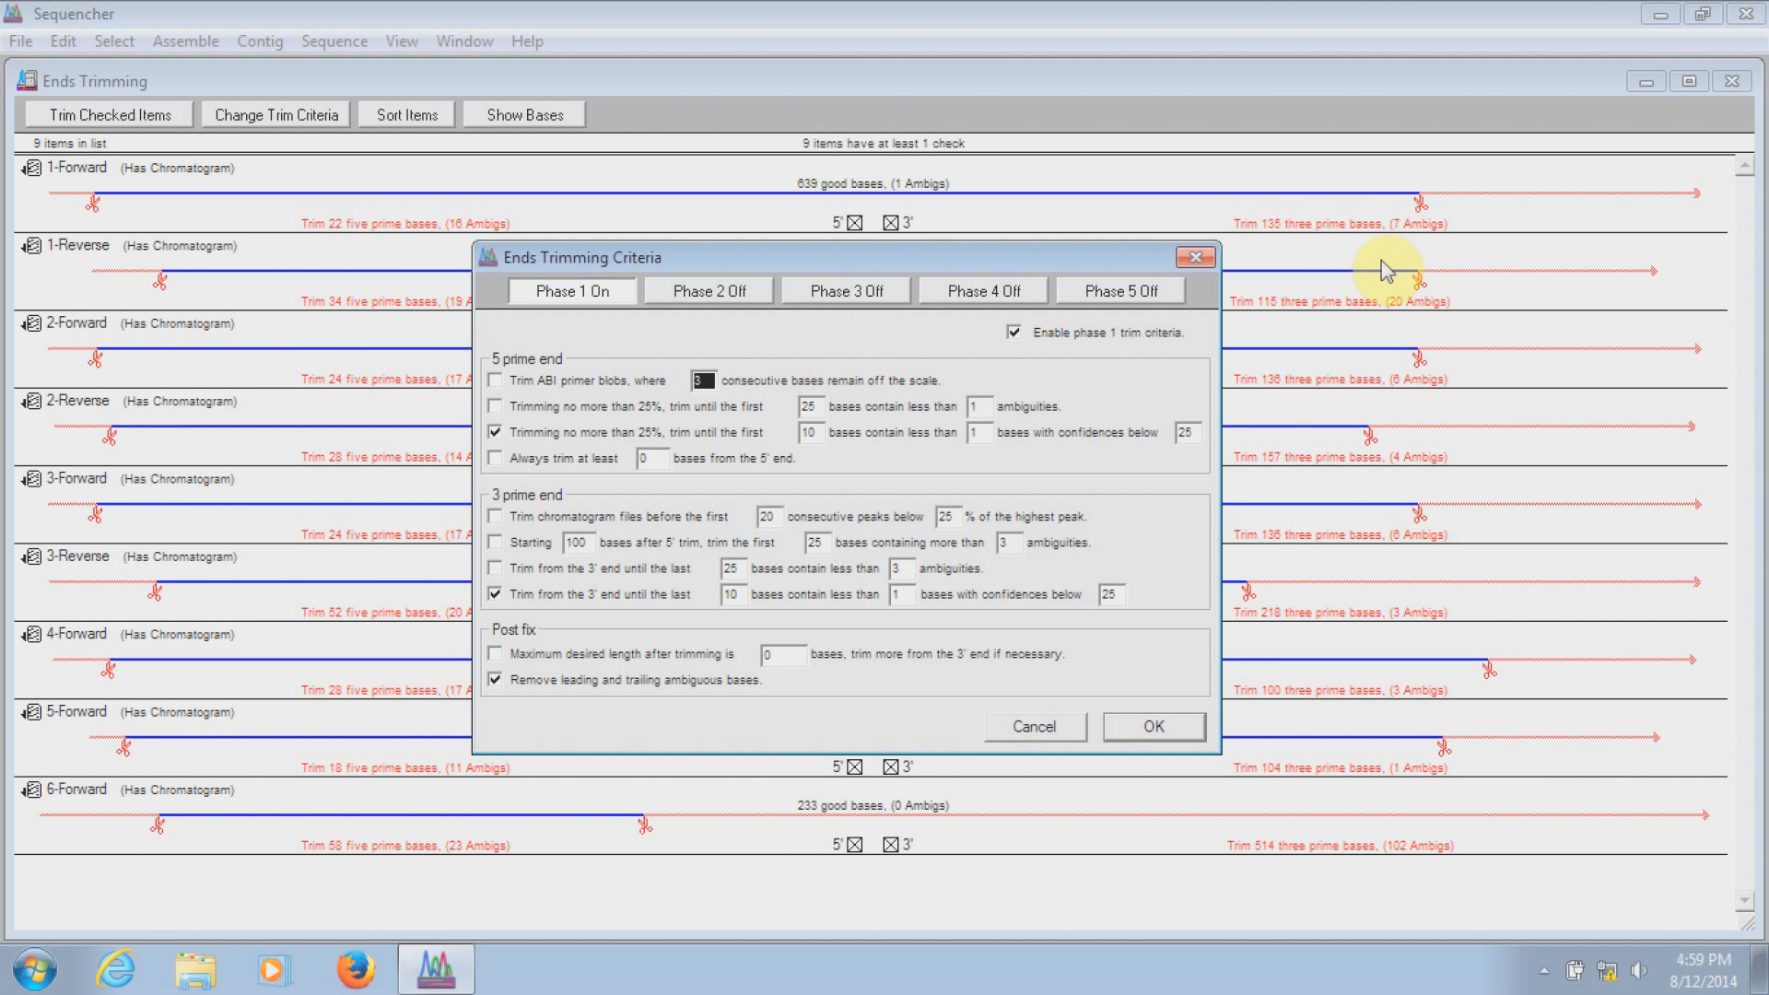
mouse_move(1406, 441)
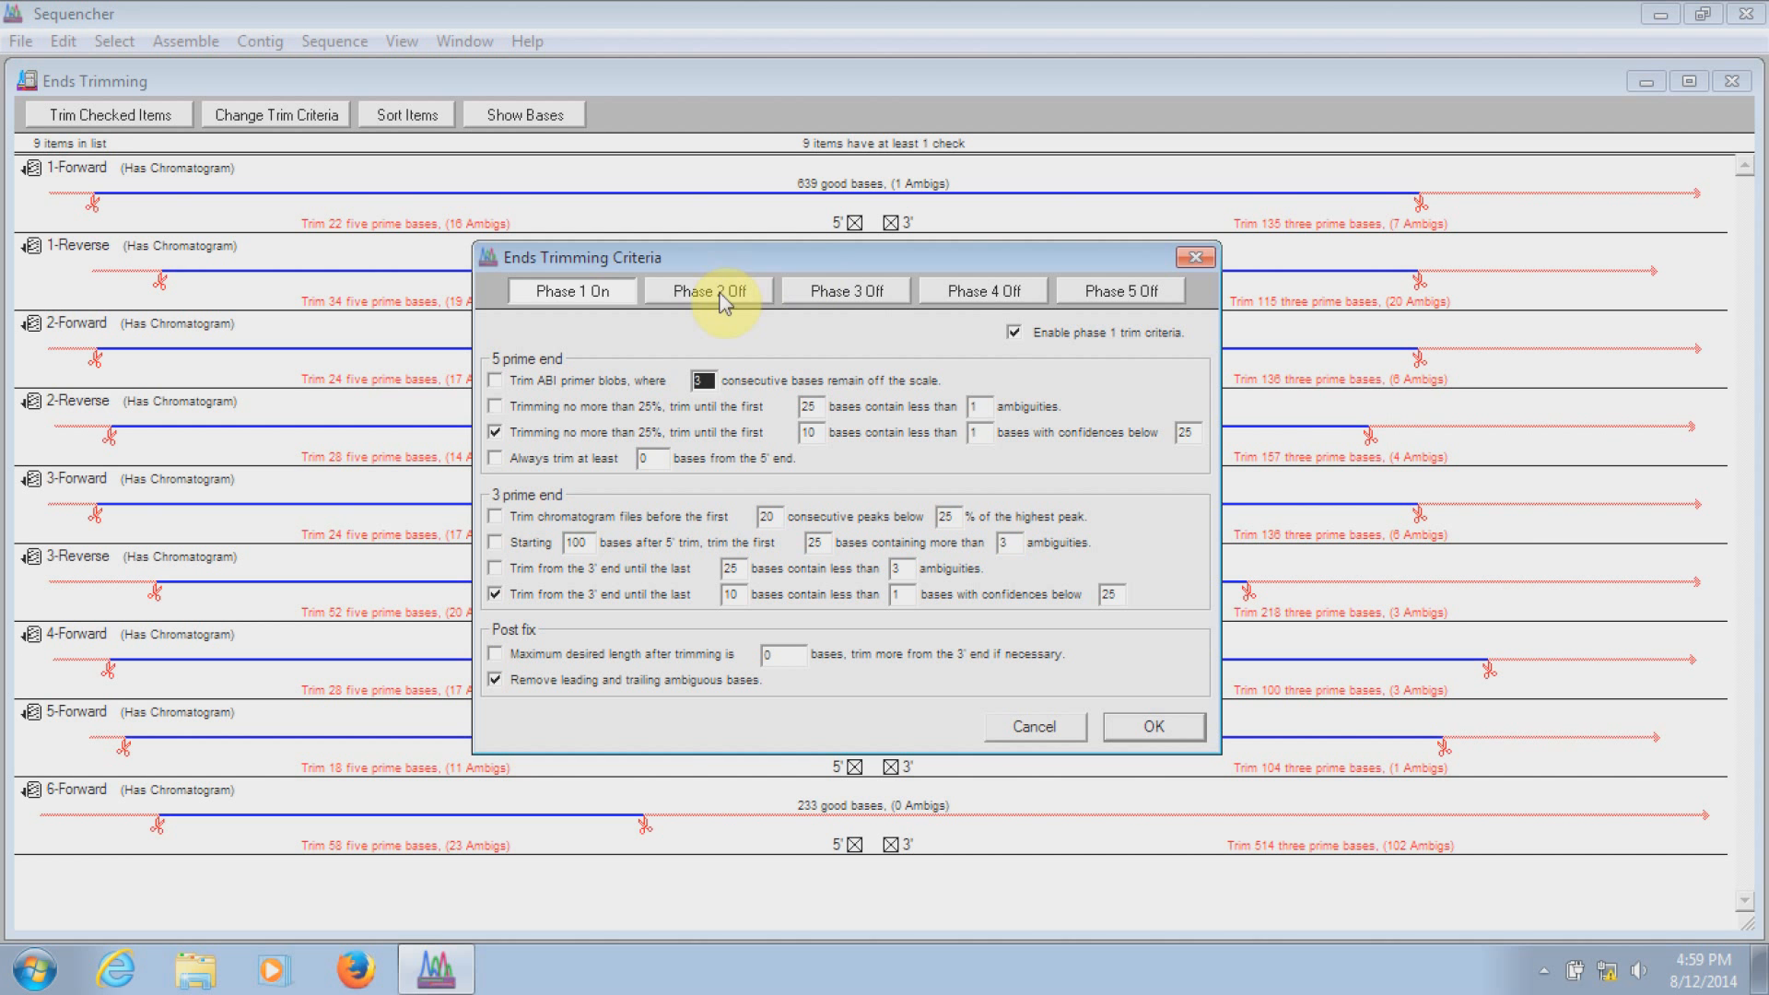
click(708, 289)
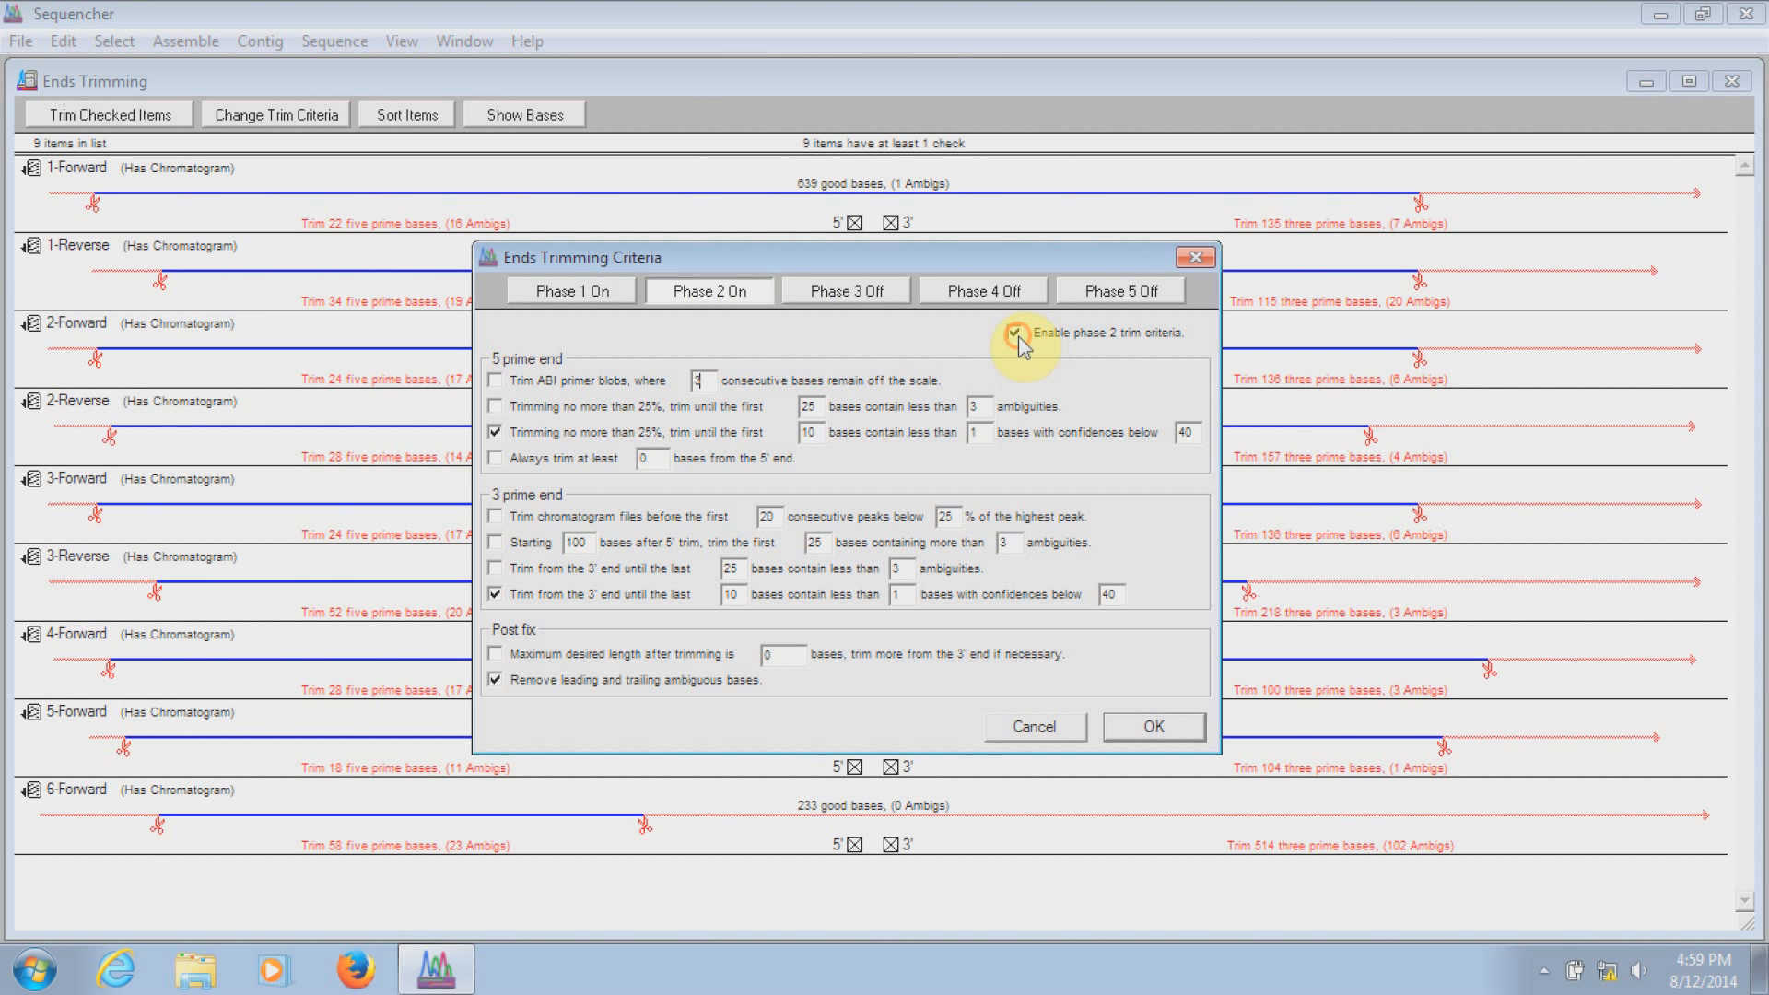
mouse_move(1128, 667)
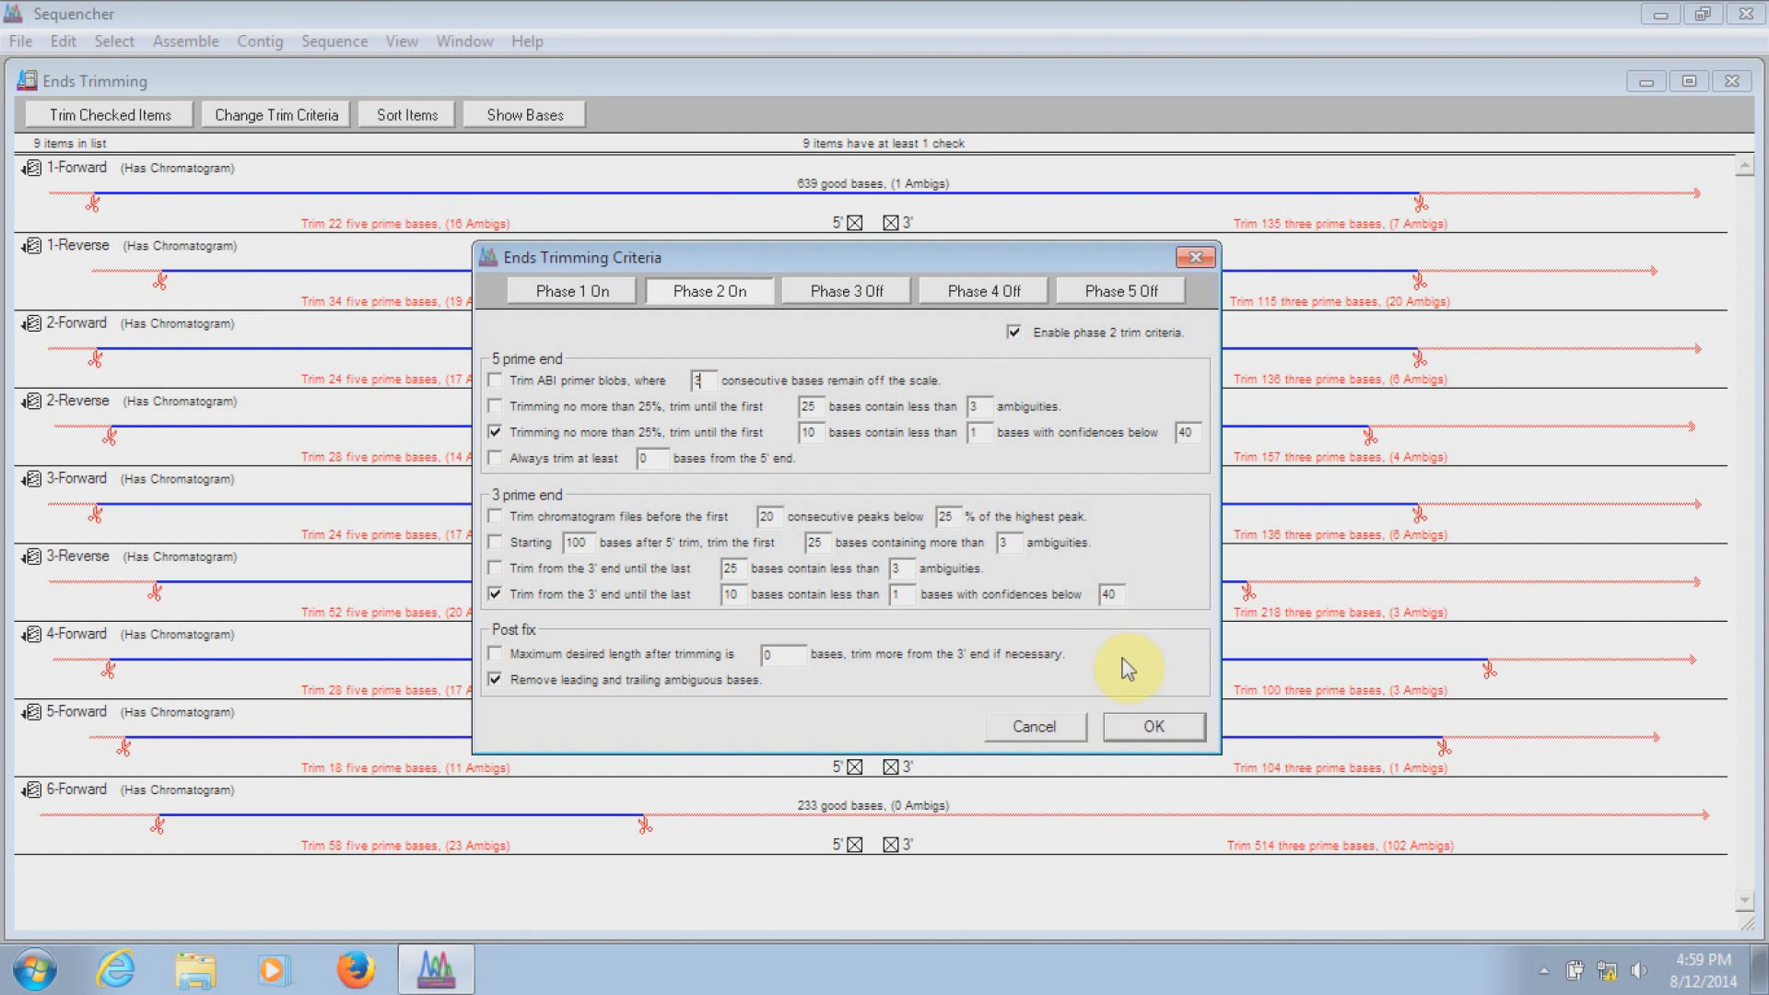
Apply the two-phase criteria so the trim preview recalculates, e.g. 519 good bases for 1-Forward
click(1152, 726)
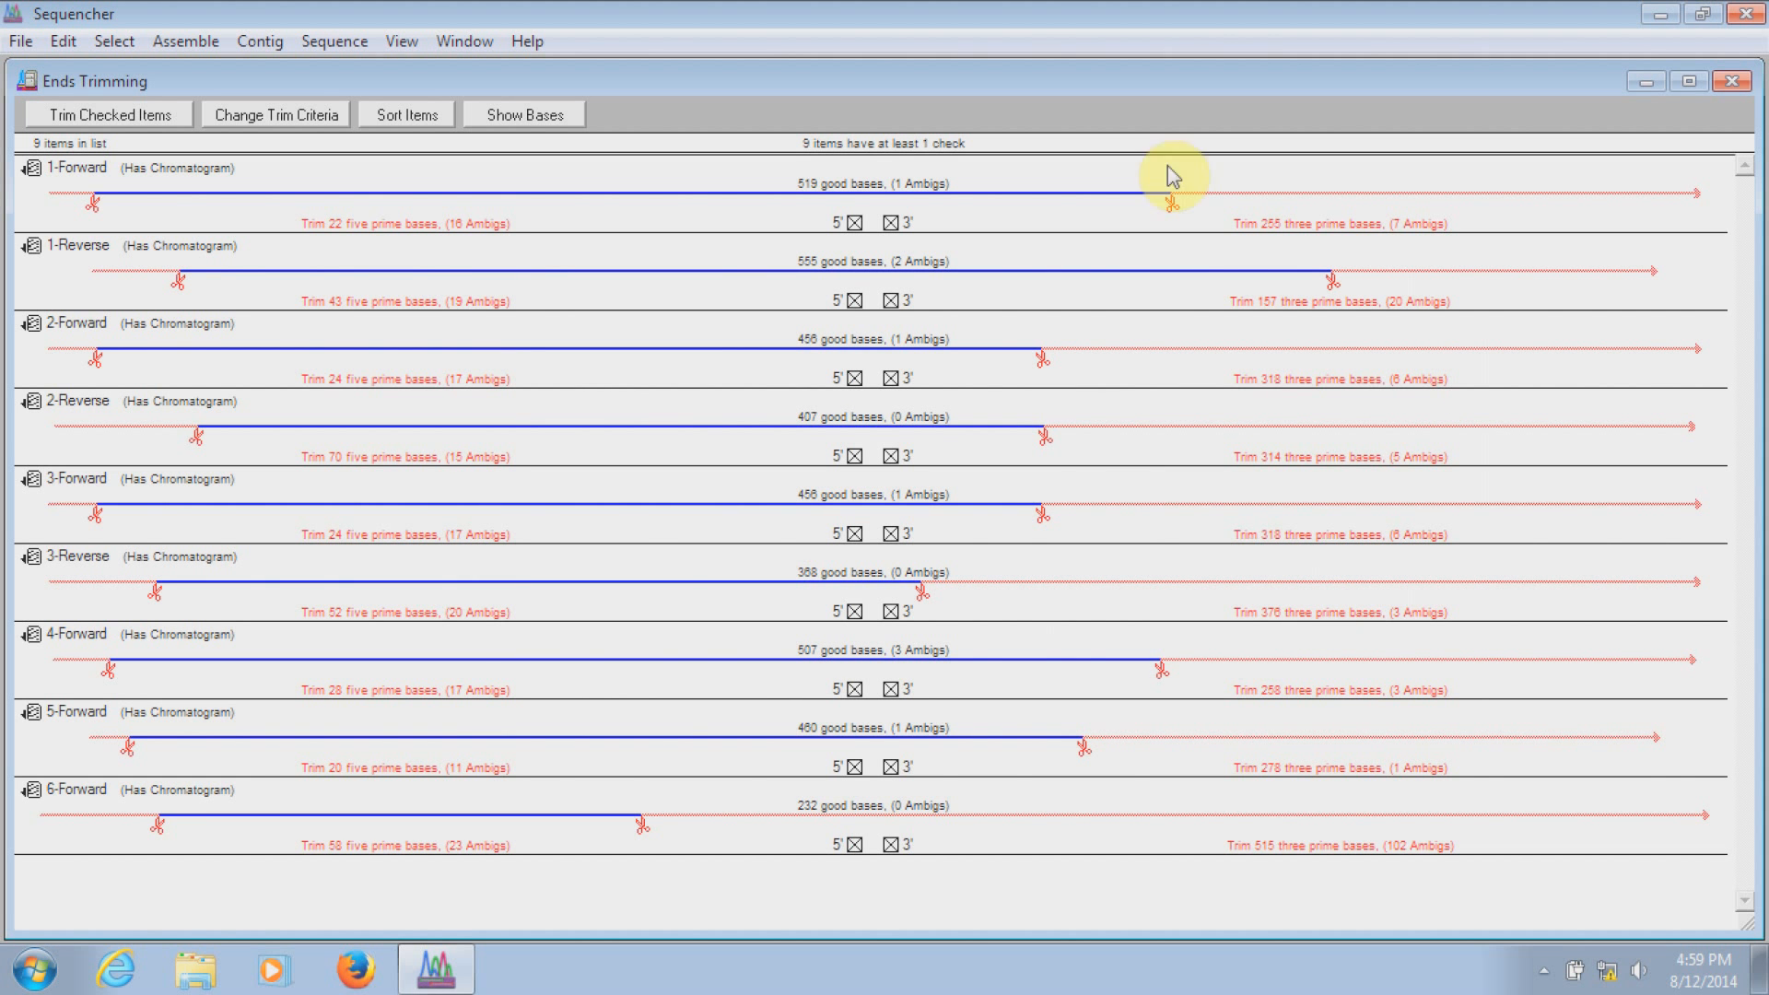
mouse_move(1128, 562)
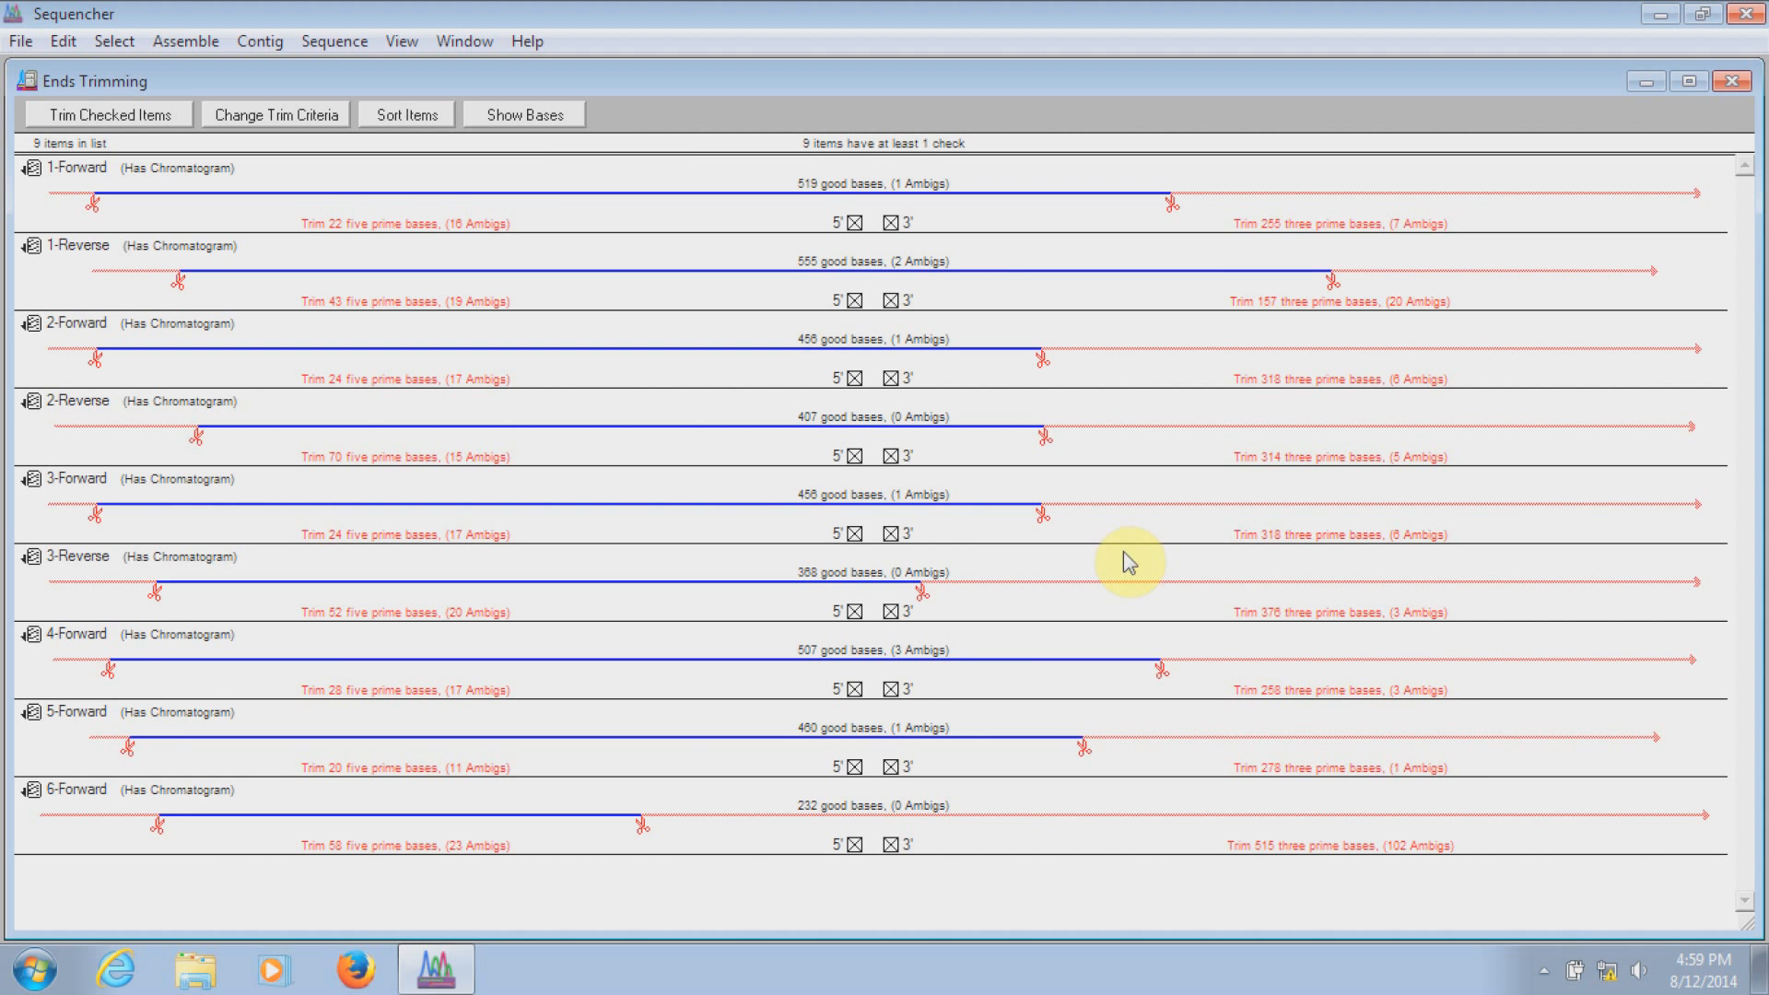
mouse_move(455, 144)
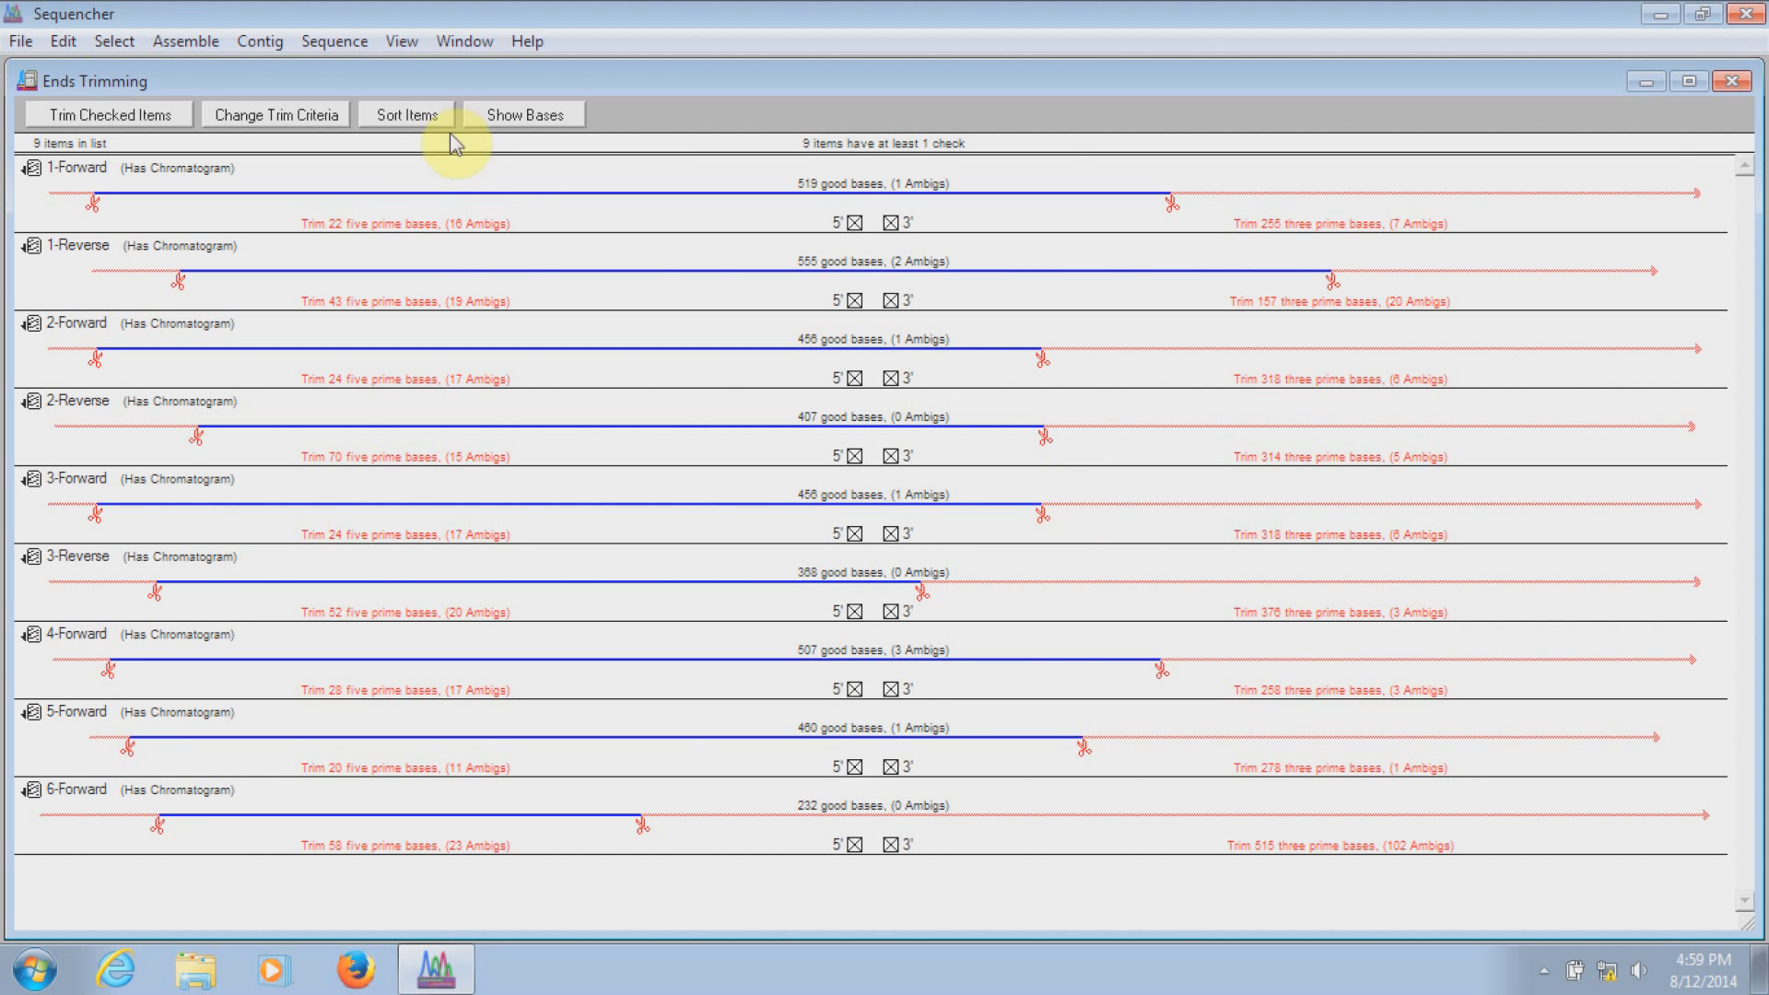
mouse_move(415, 237)
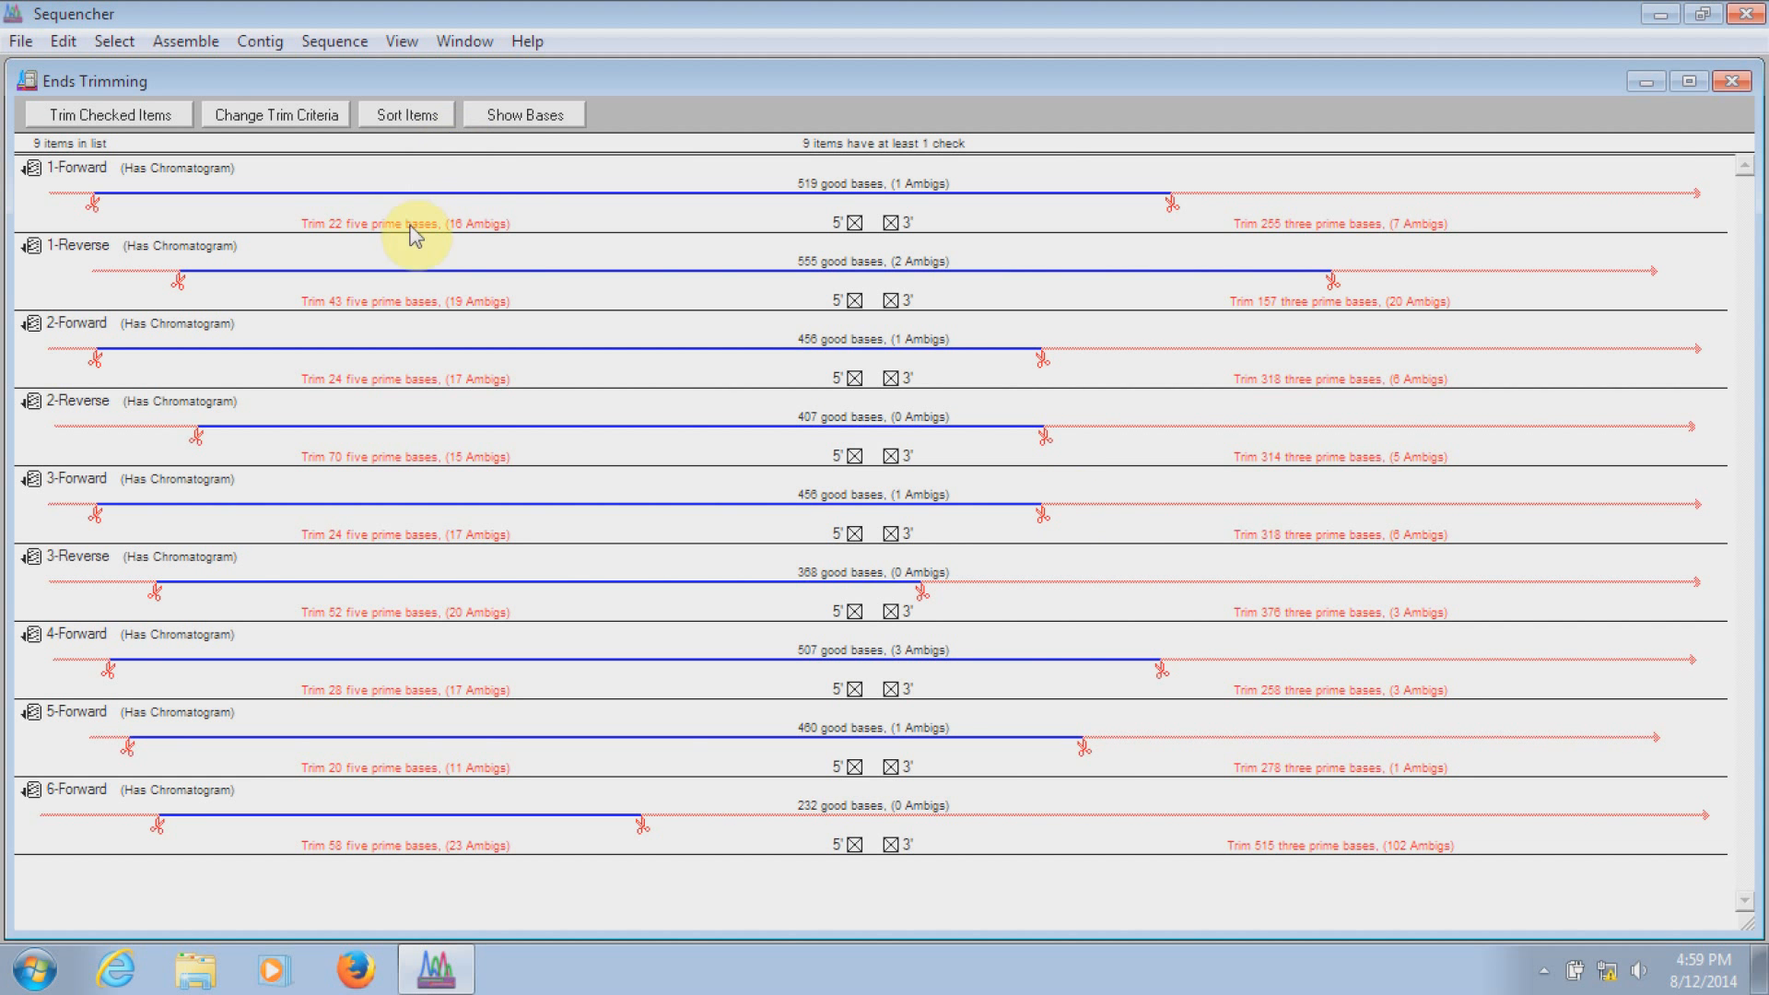
mouse_move(107, 113)
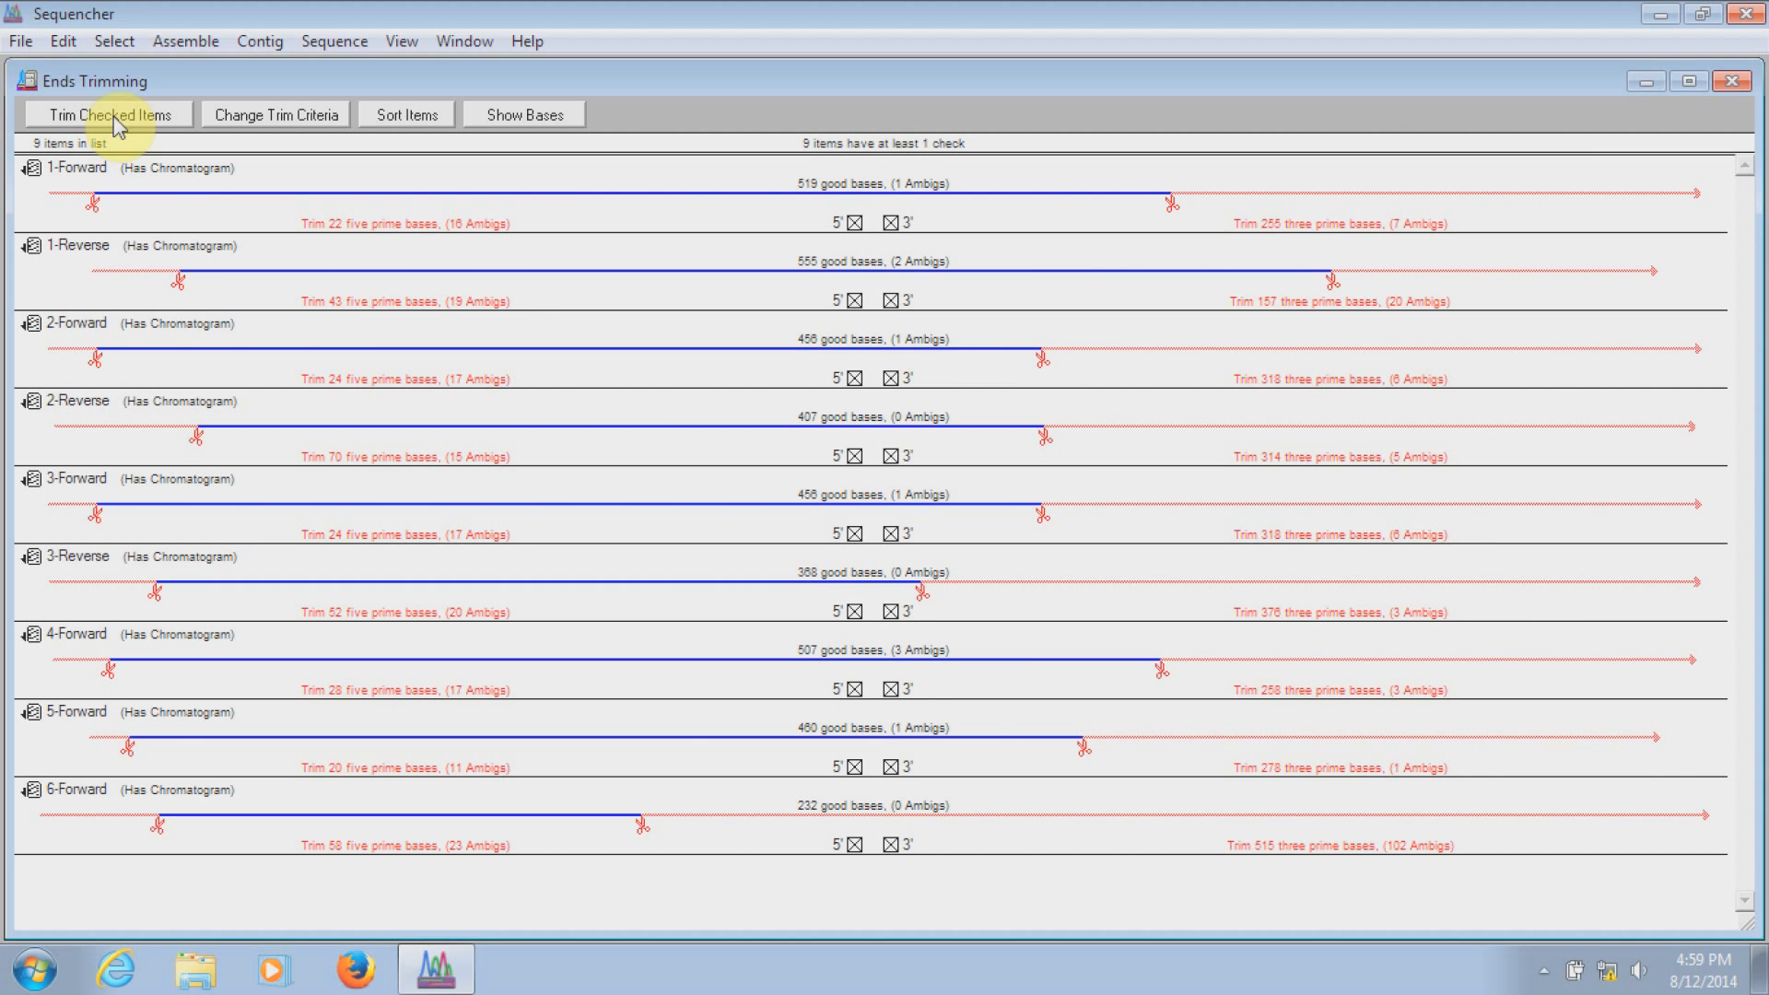
Trim the checked sequences to their good bases, confirming the non-undoable trim
click(106, 114)
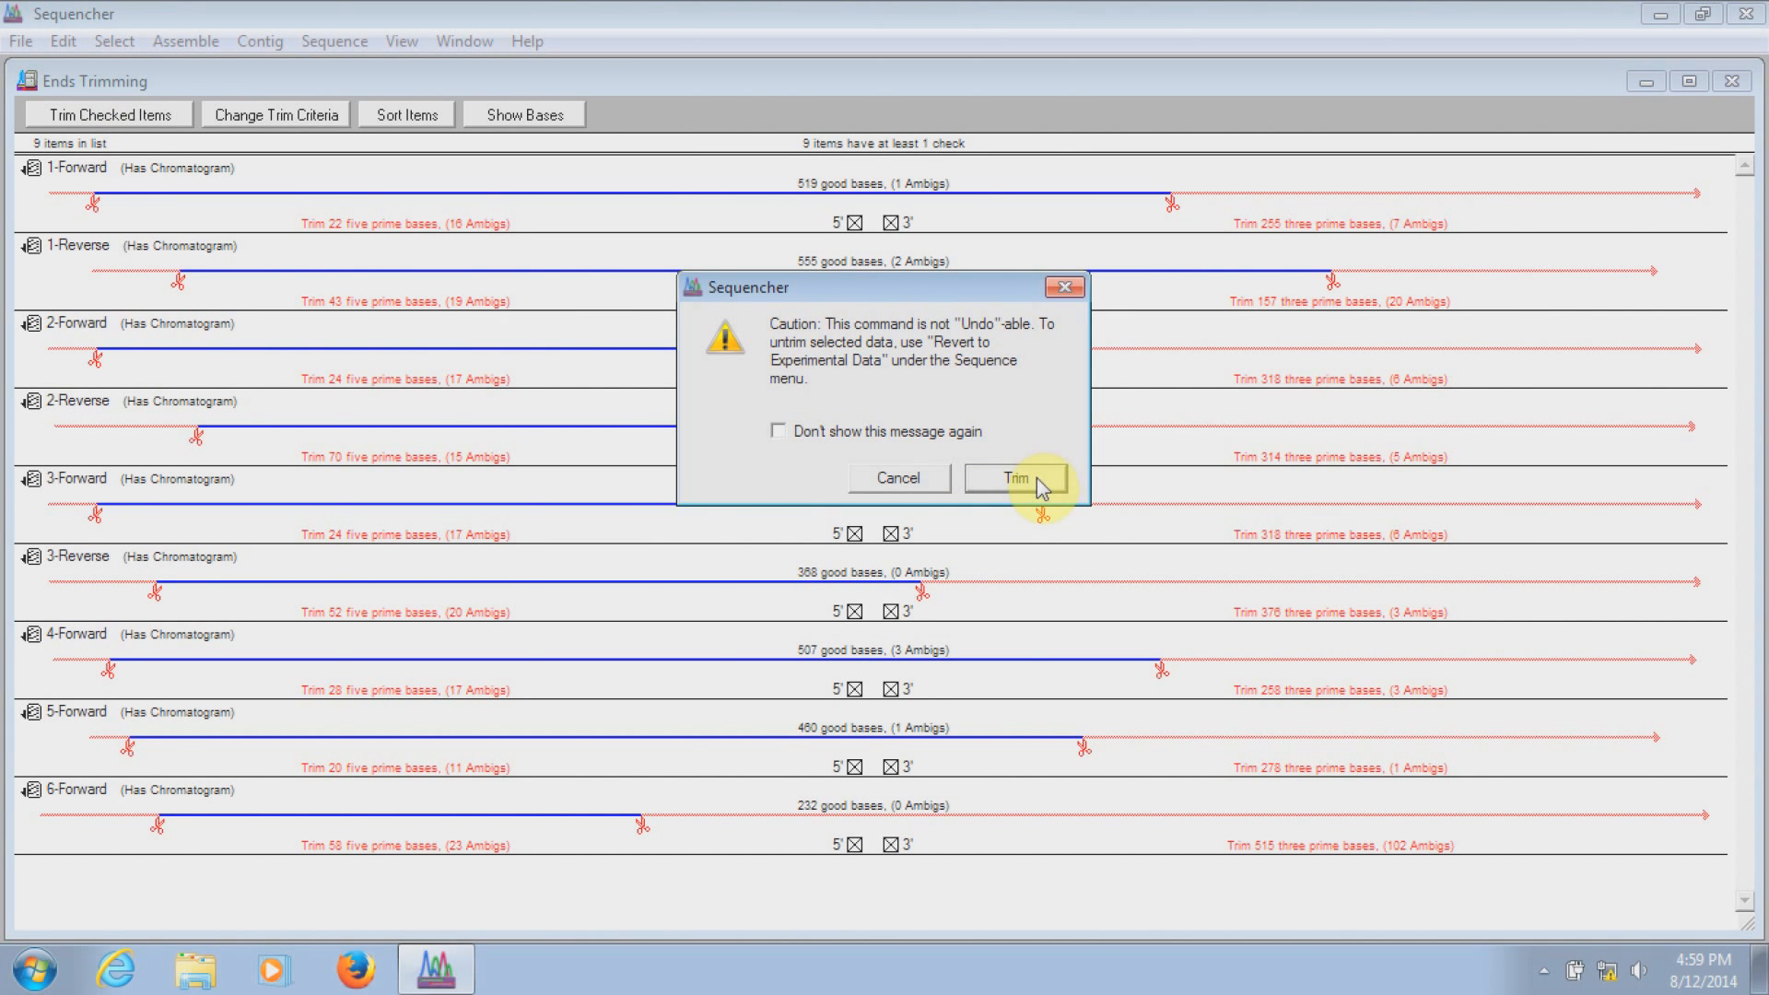
click(1013, 477)
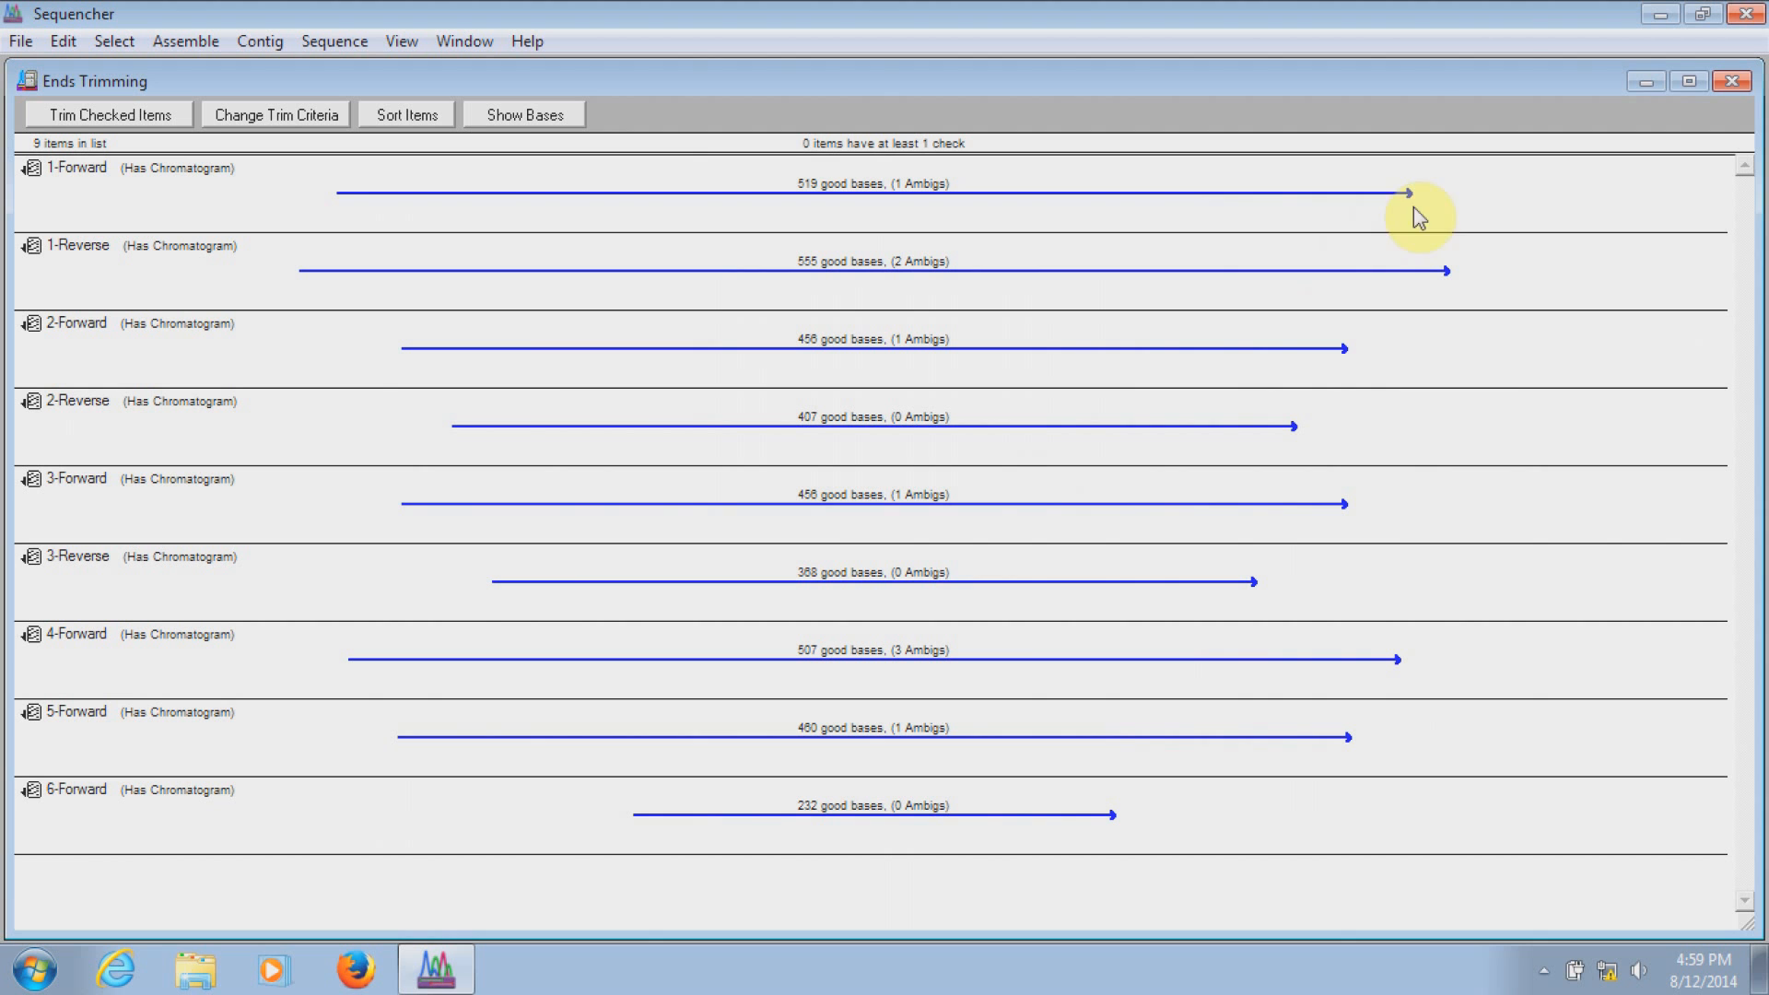
mouse_move(1661, 212)
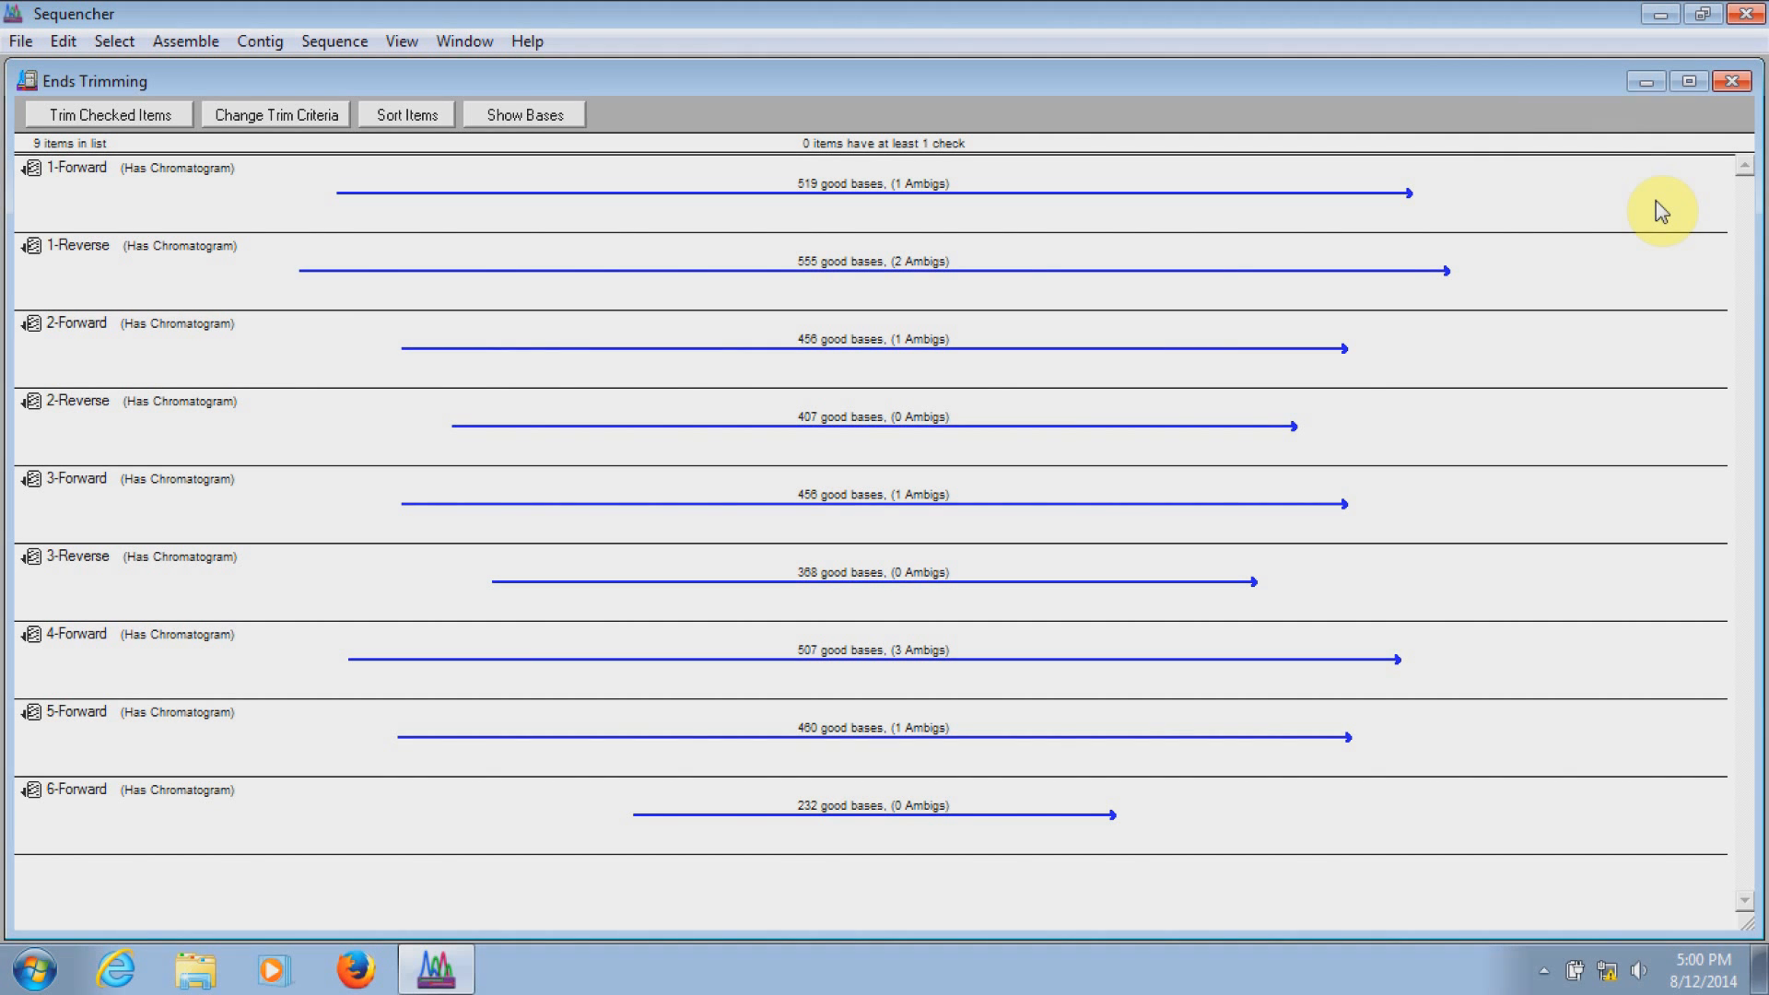
Revert all nine sequences to original experimental data, restoring full lengths such as 796 BPs
click(1730, 79)
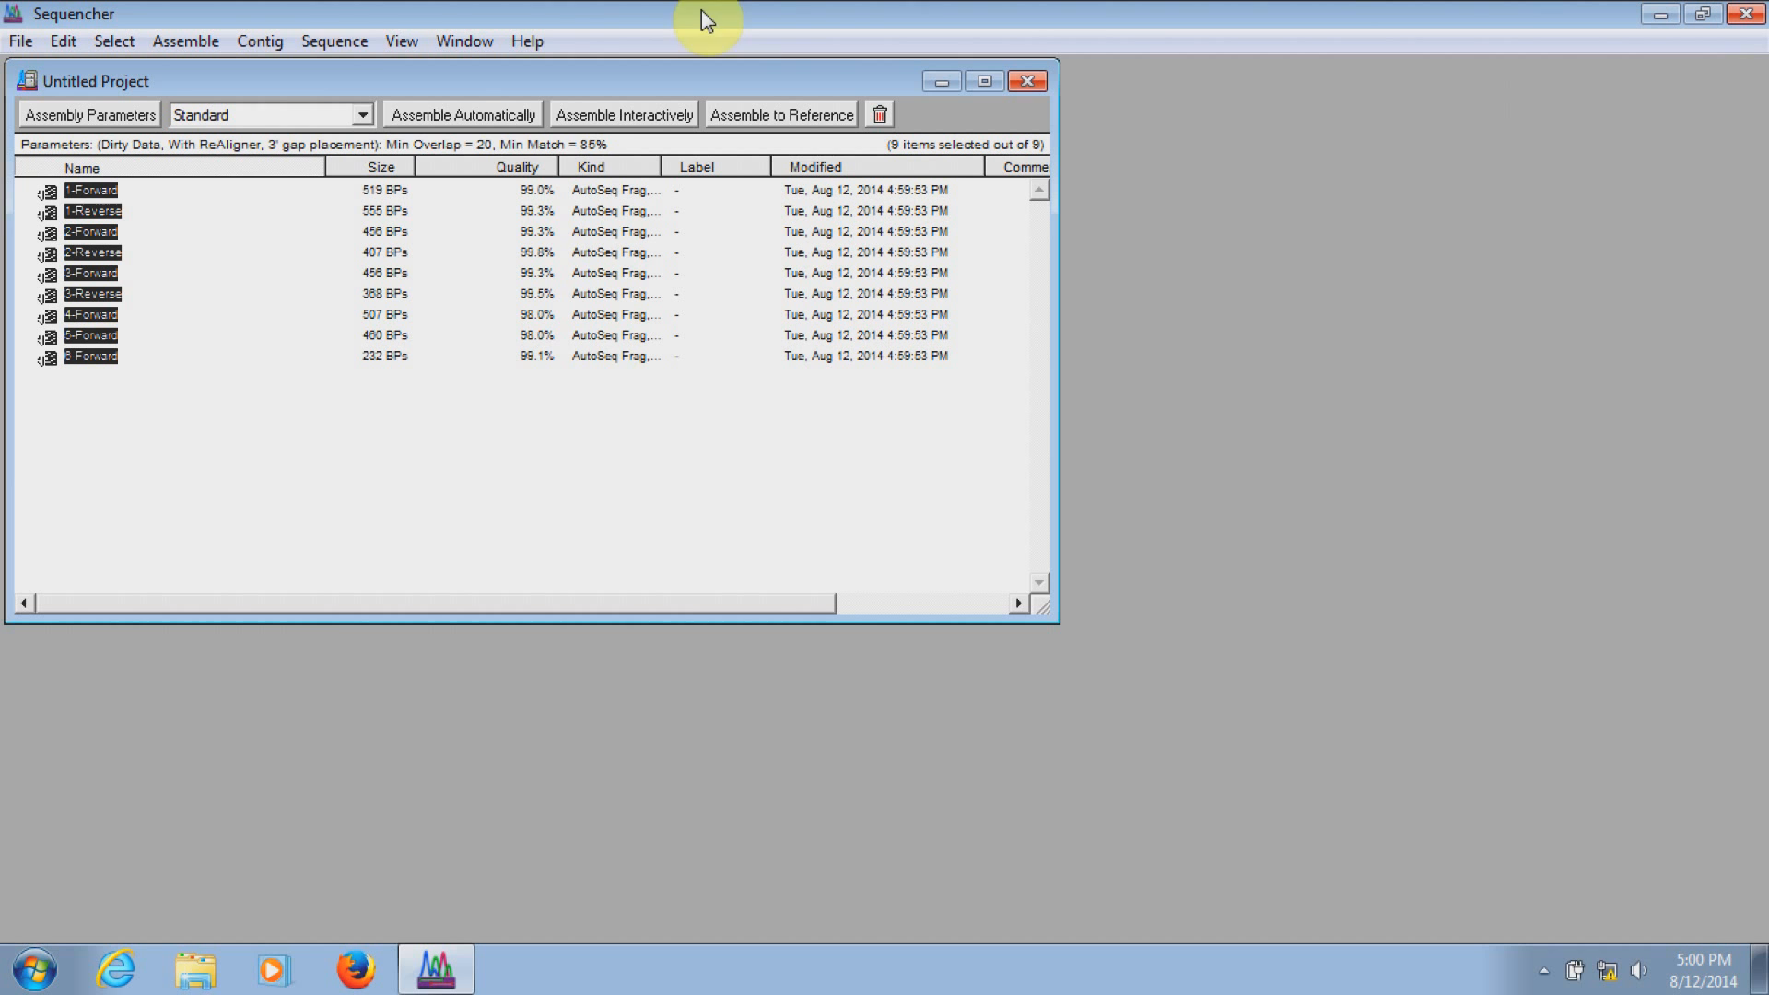
click(333, 40)
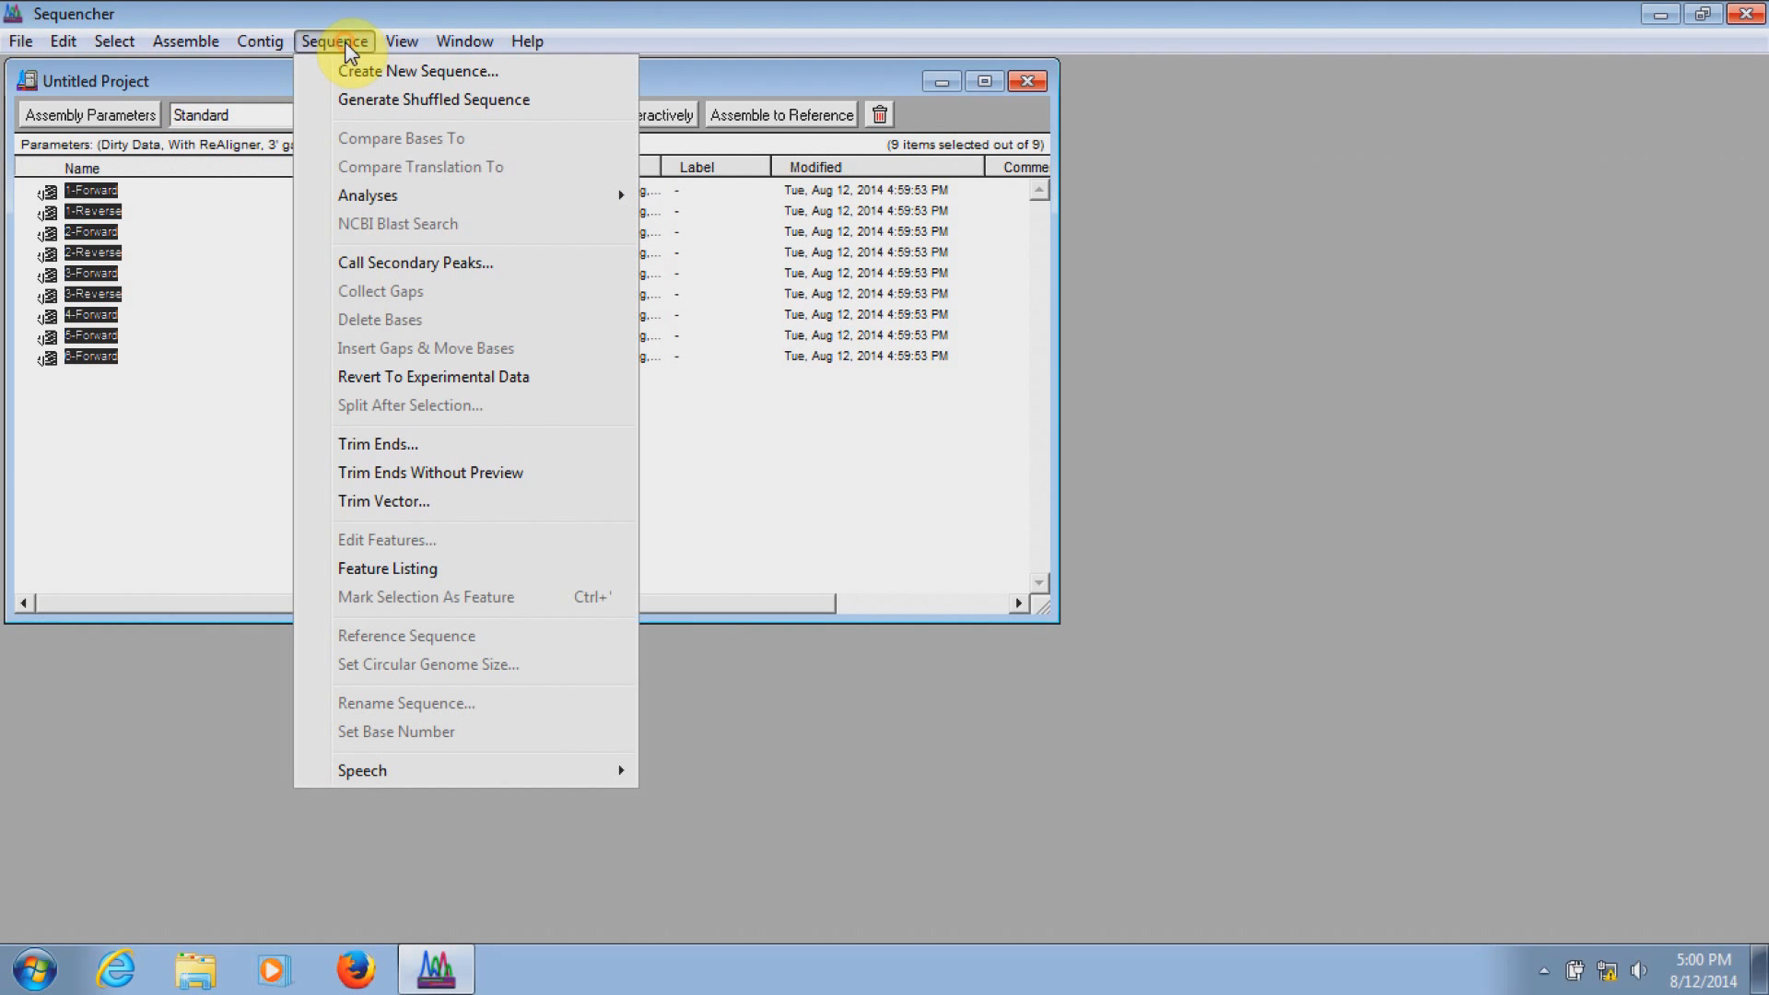
mouse_move(433, 376)
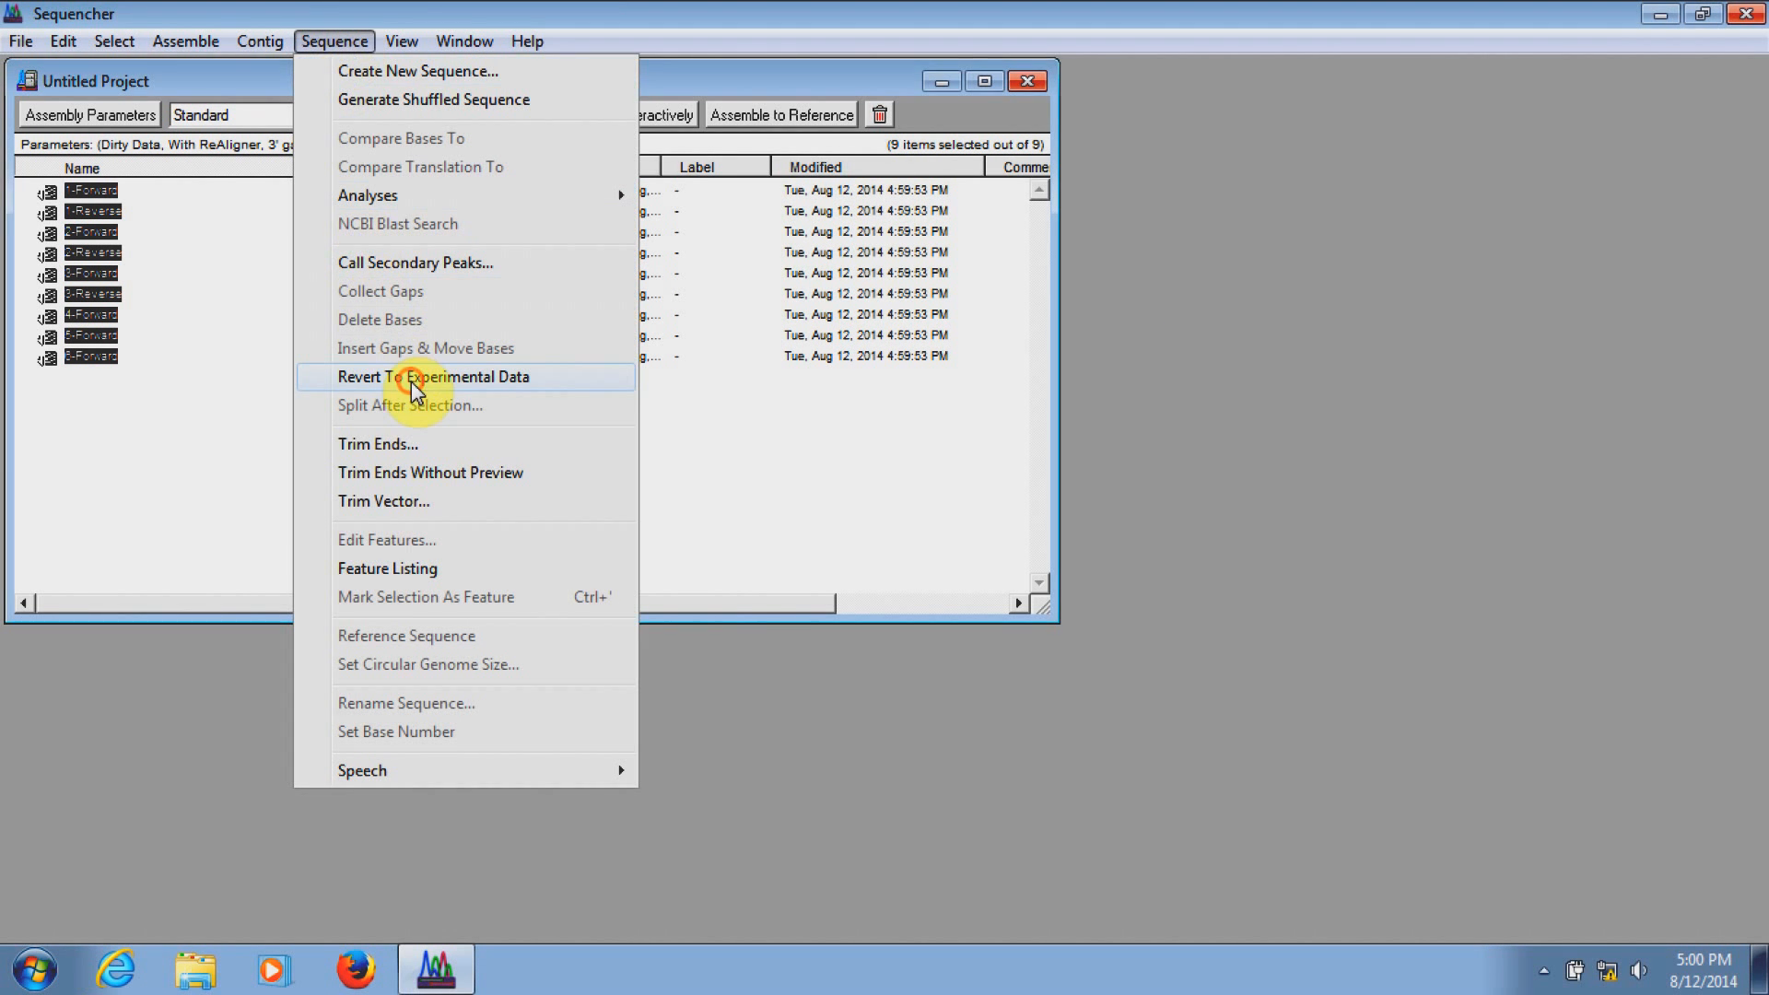
click(435, 376)
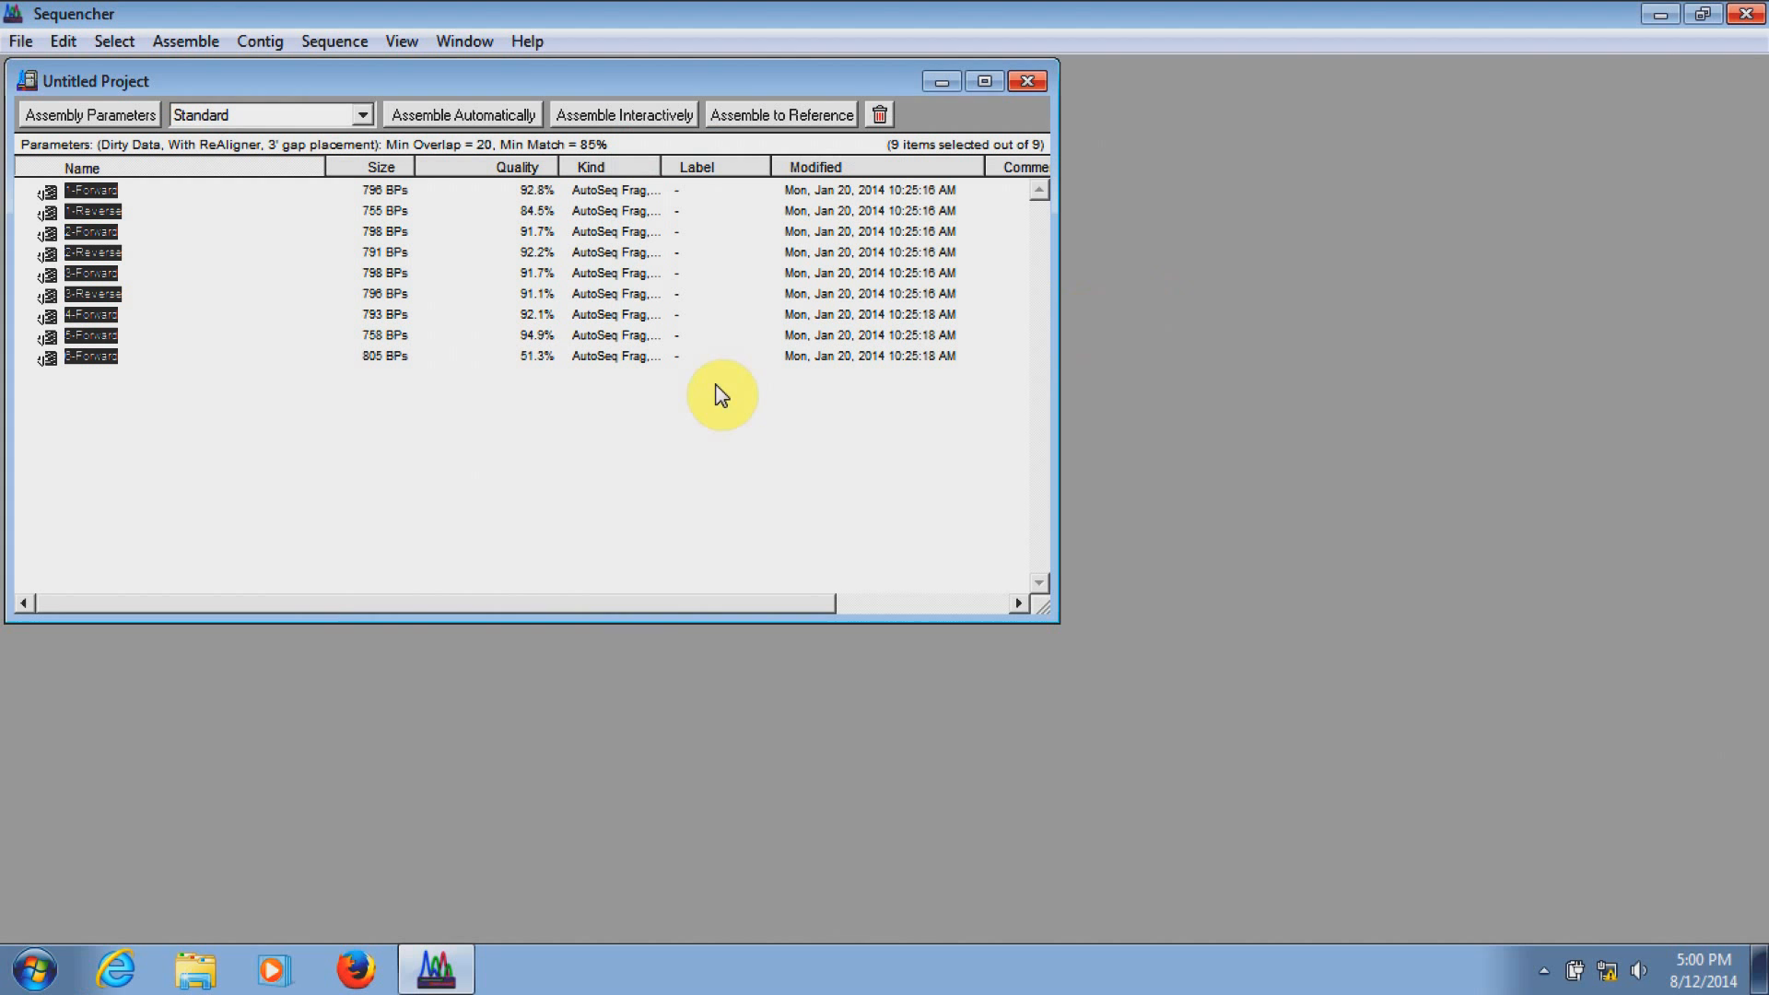
mouse_move(656, 449)
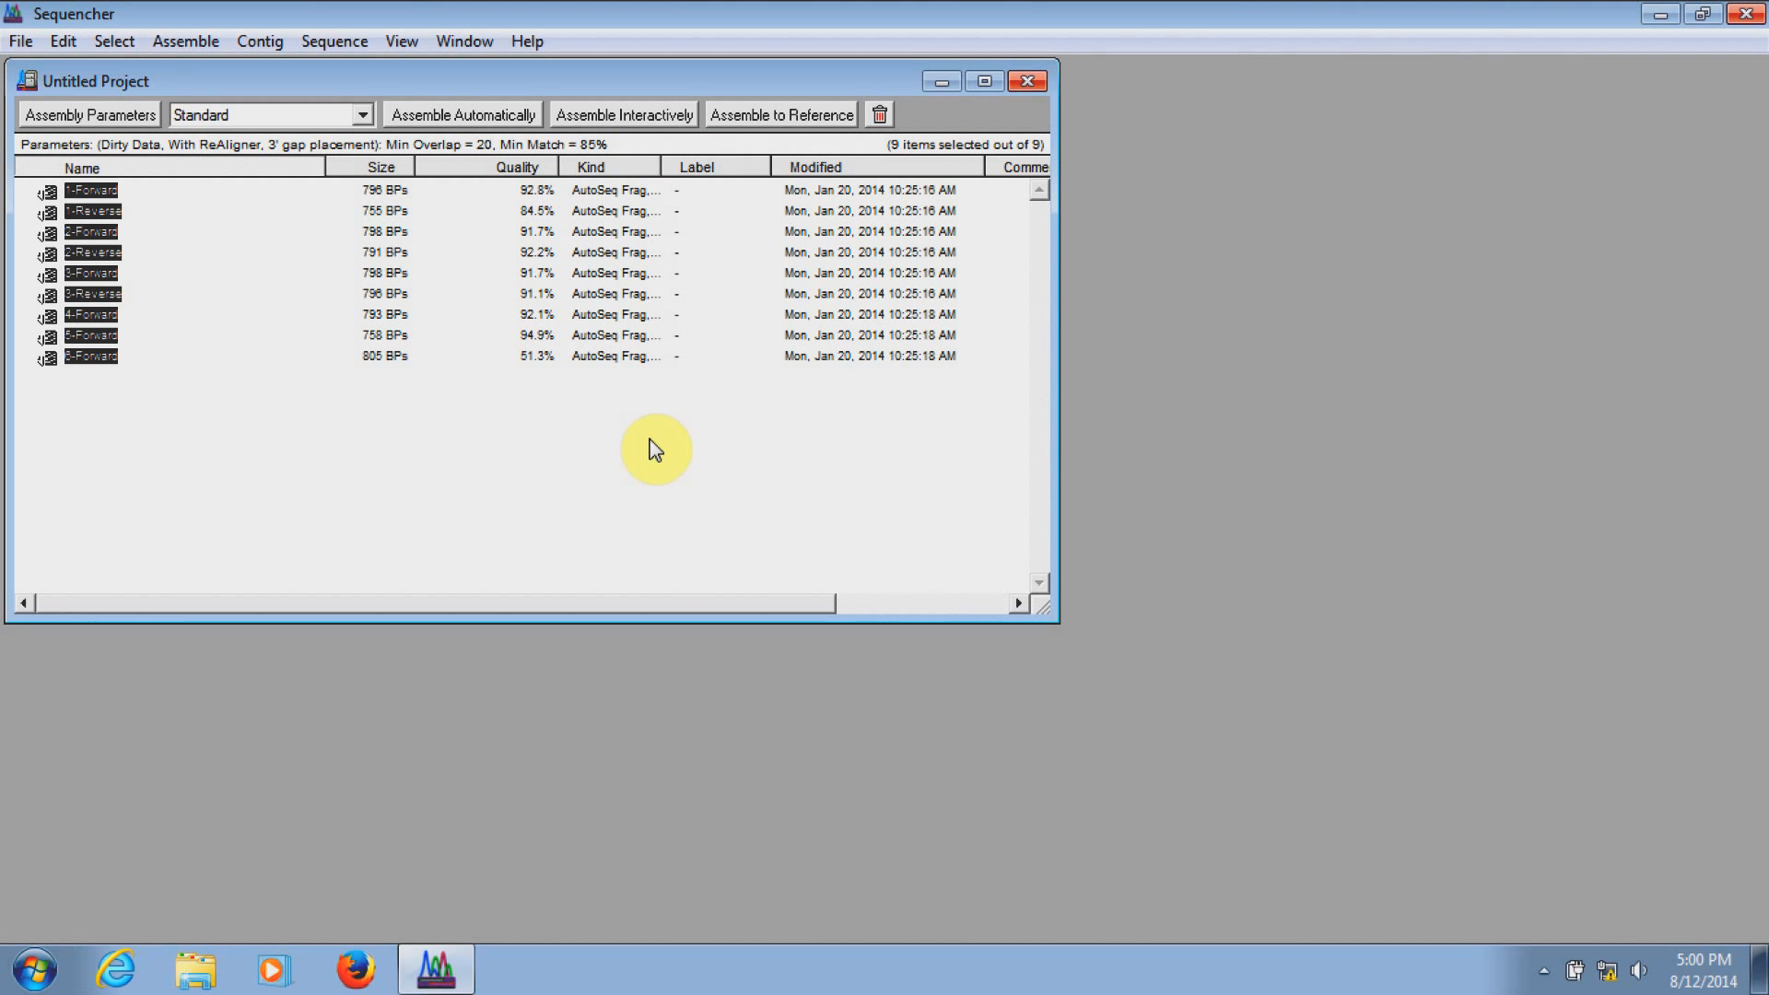